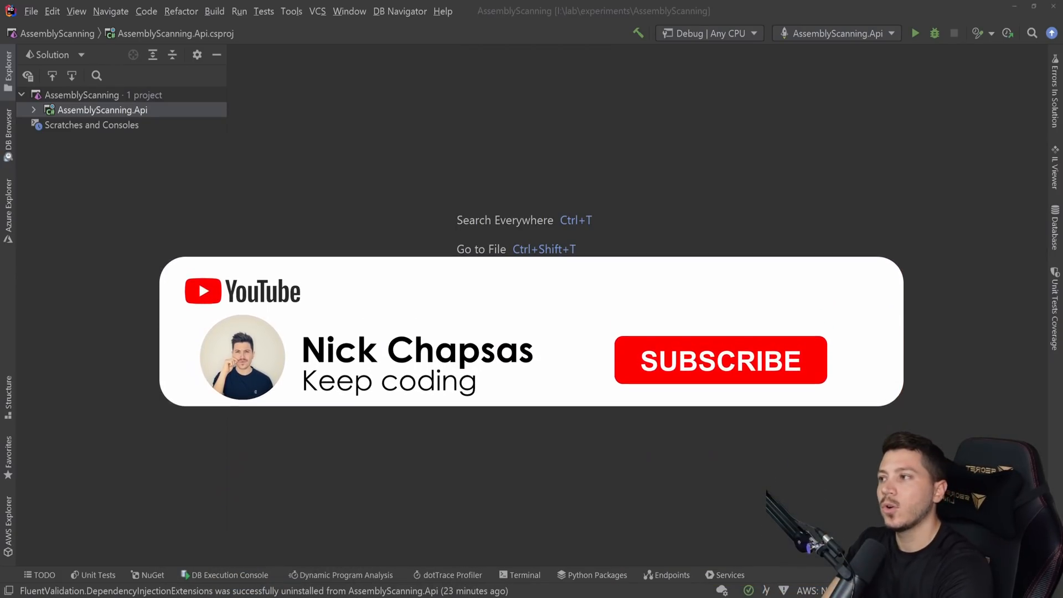
Expand AssemblyScanning.Api to list its Controllers, Handlers and Models files, collapsing Models.
left_click(721, 361)
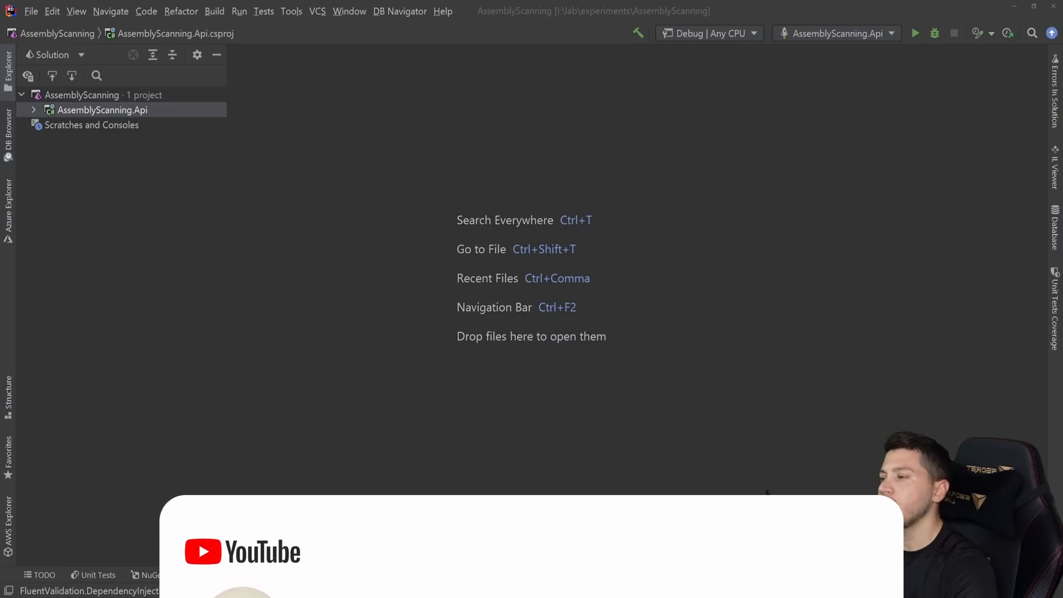
left_click(34, 110)
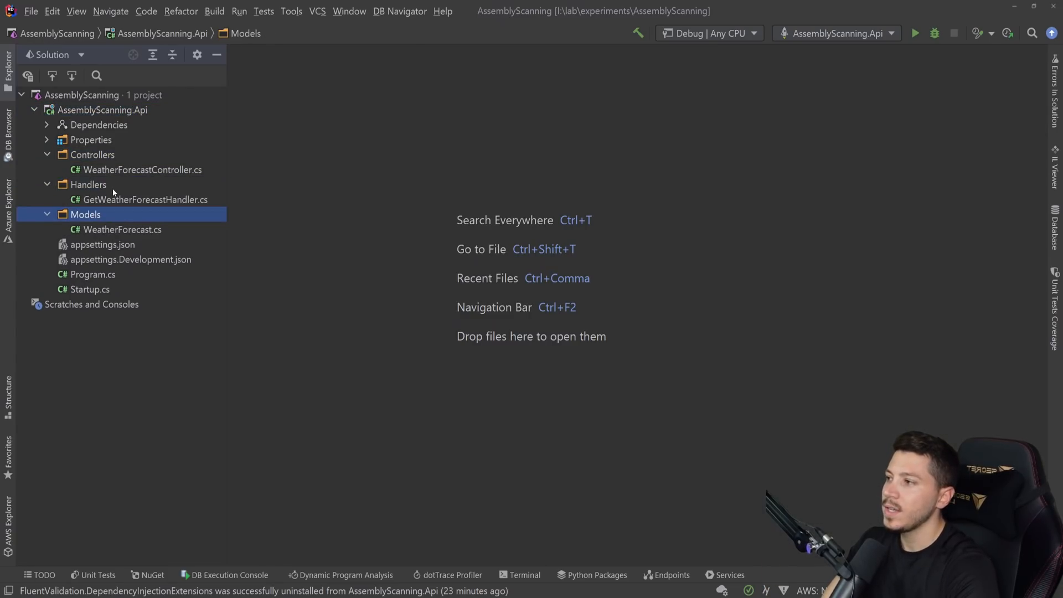
double_click(145, 200)
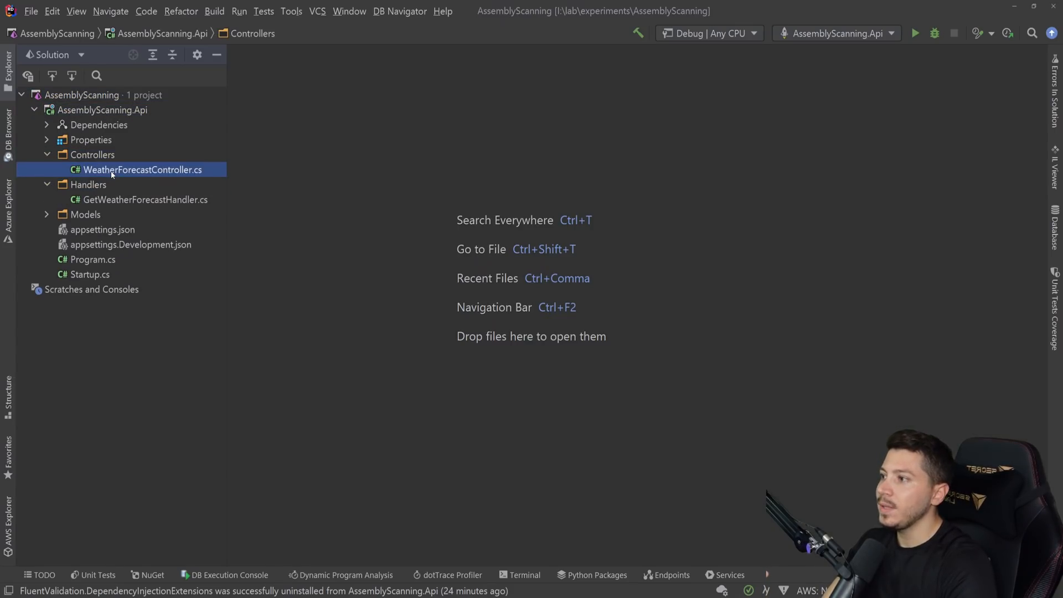
Open WeatherForecastController.cs and highlight the Get query-sending lines and the controller body.
double_click(148, 170)
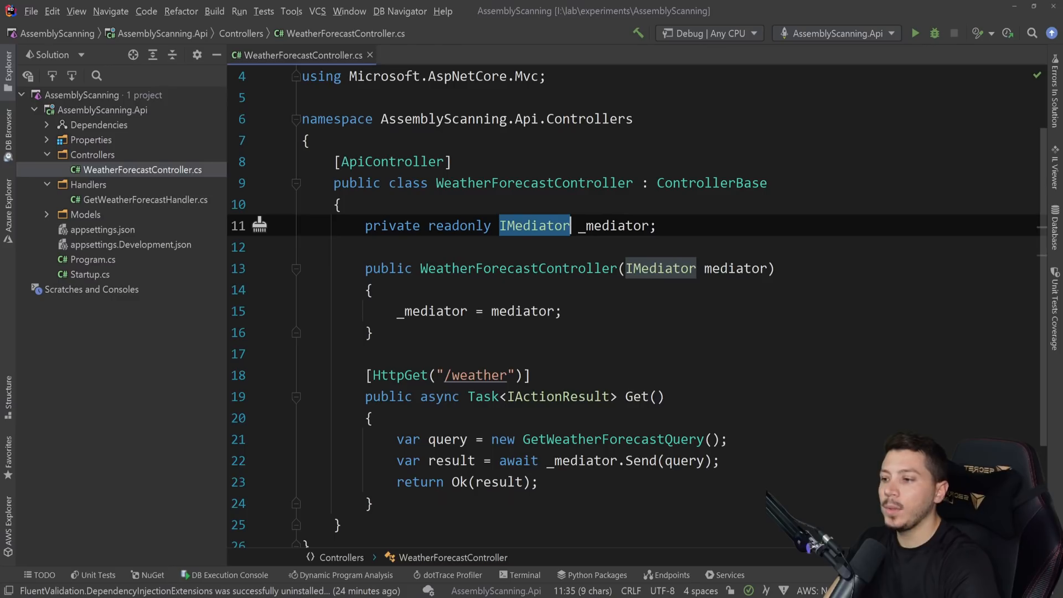
left_click_drag(397, 439, 538, 483)
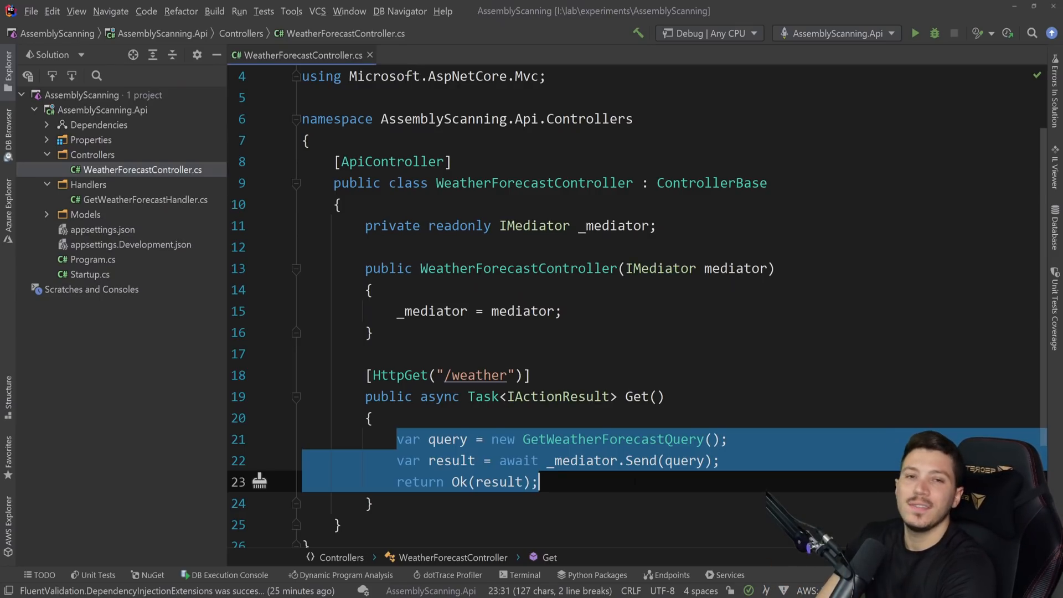
left_click(539, 482)
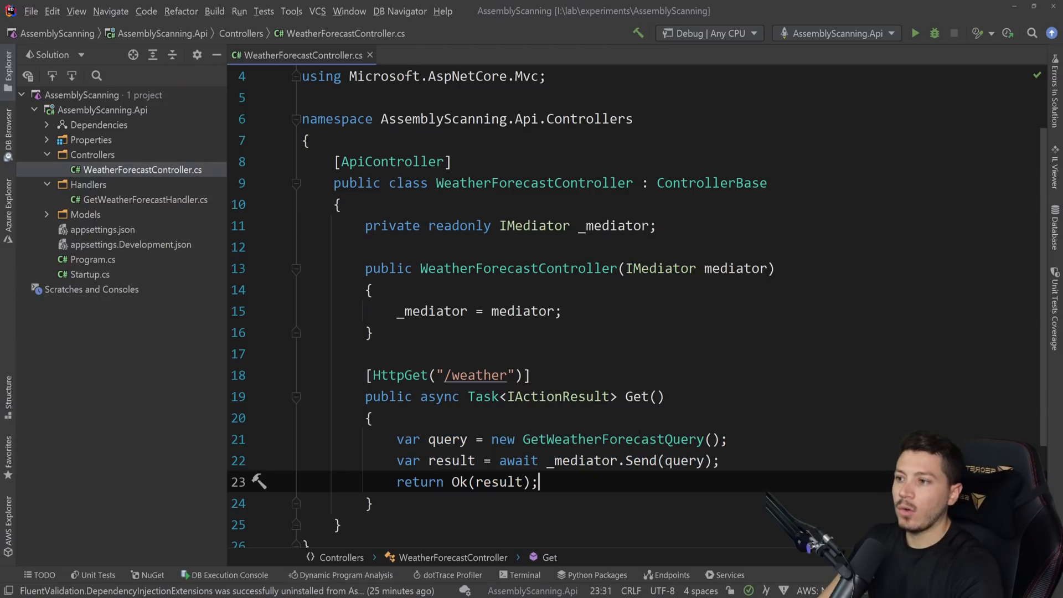
left_click_drag(365, 225, 372, 503)
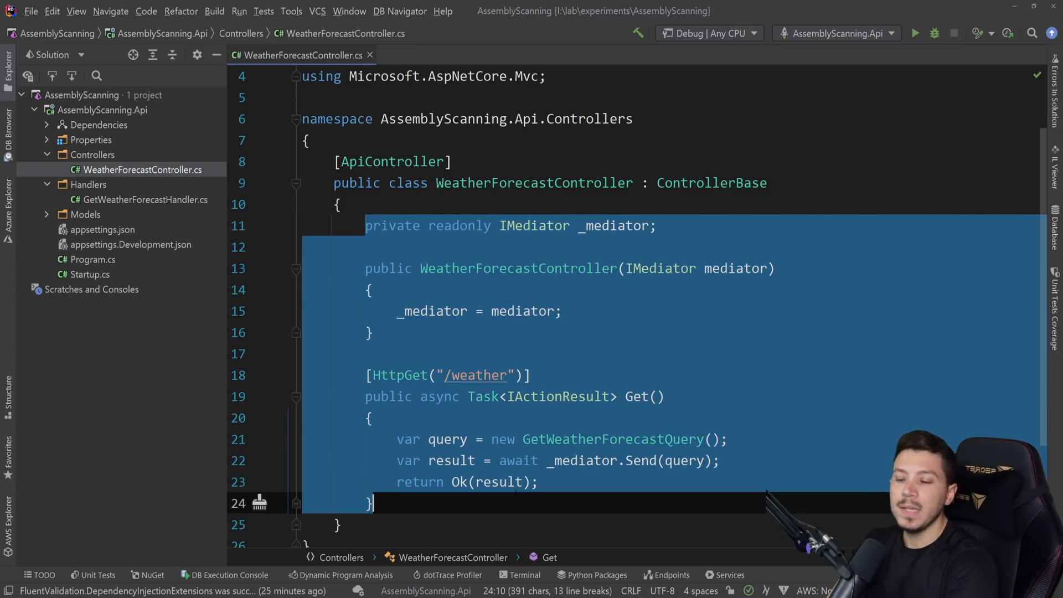
left_click(370, 503)
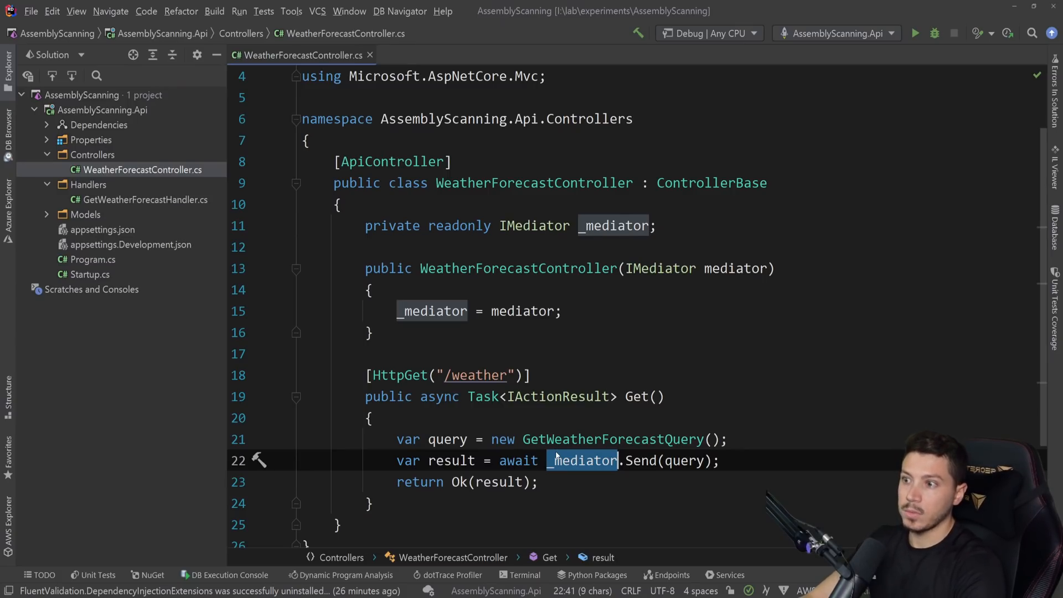
type("Medat")
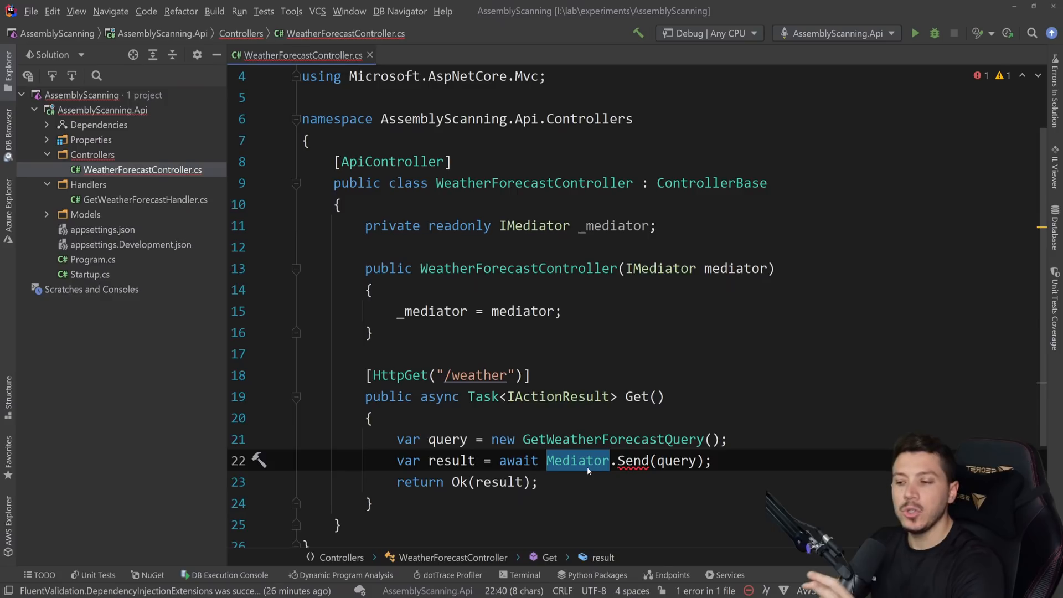
type("Medat")
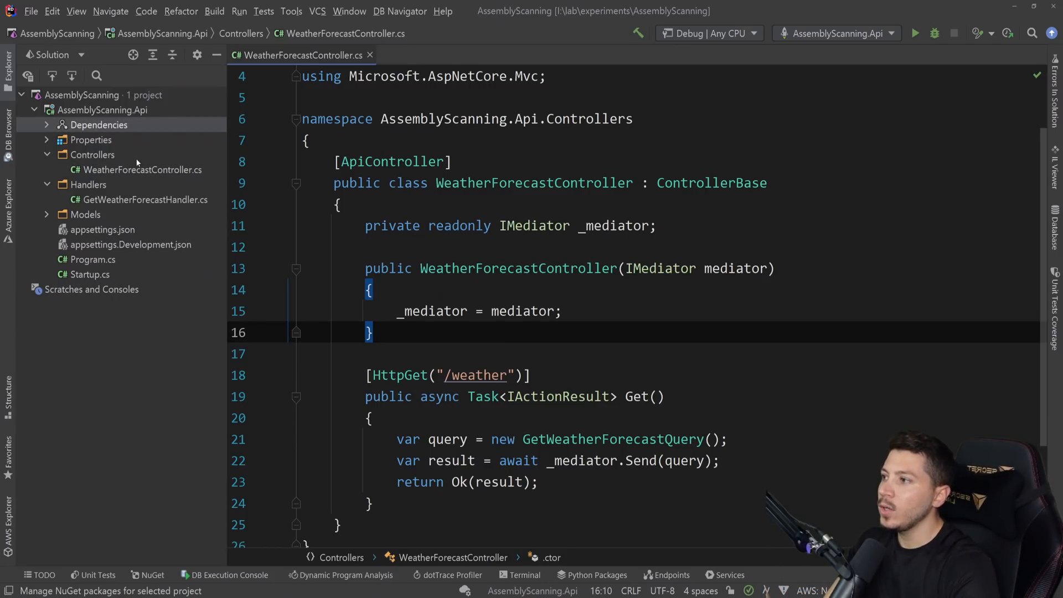
Check installed NuGet packages, then view Startup.cs's manual IPublisher and handler registrations.
left_click(147, 575)
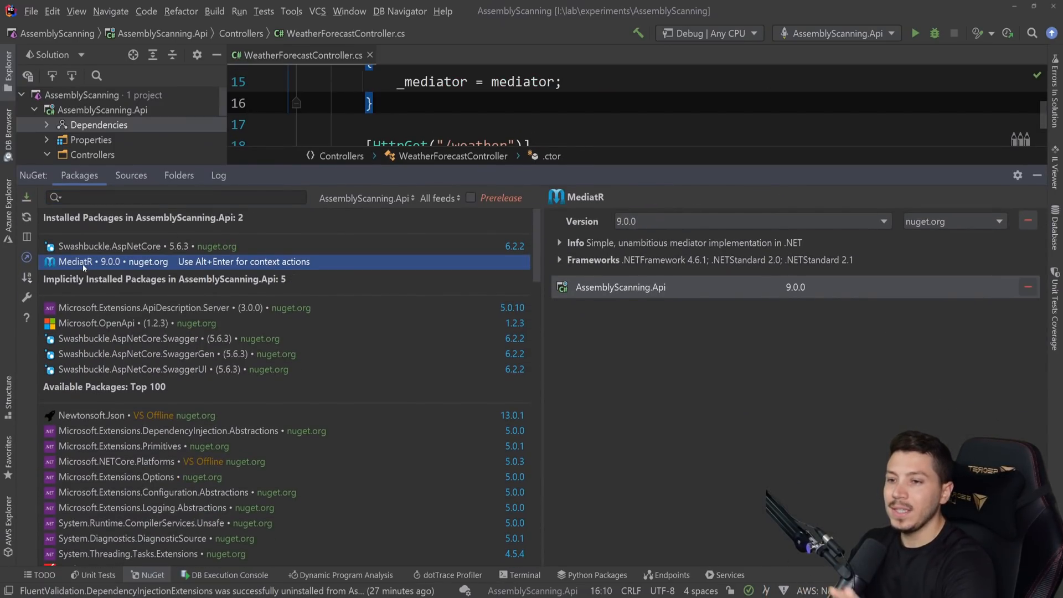
mouse_move(139, 270)
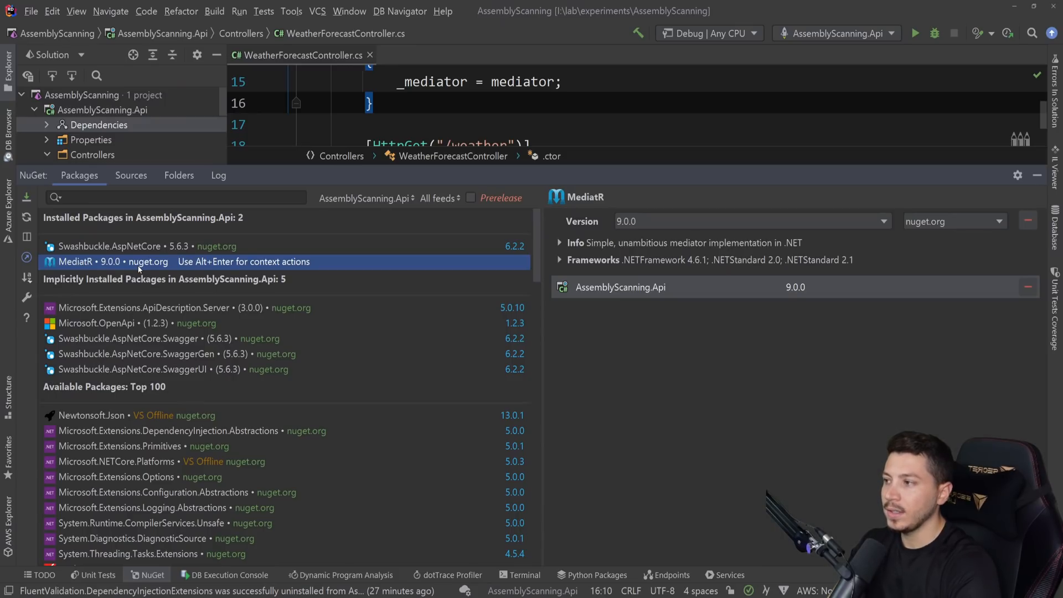
mouse_move(858, 253)
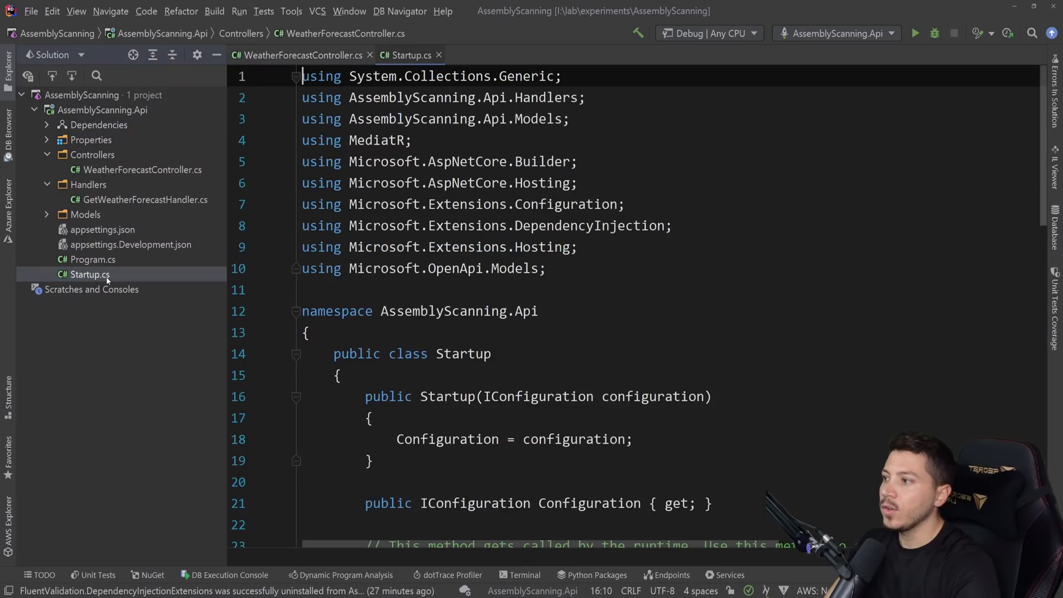
scroll("down", 3)
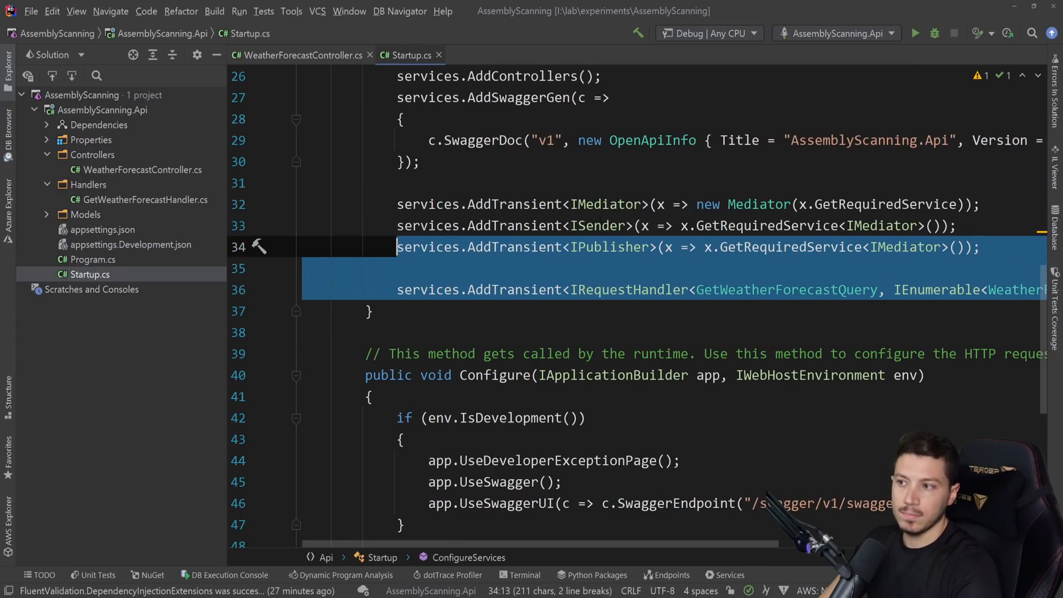
double_click(597, 226)
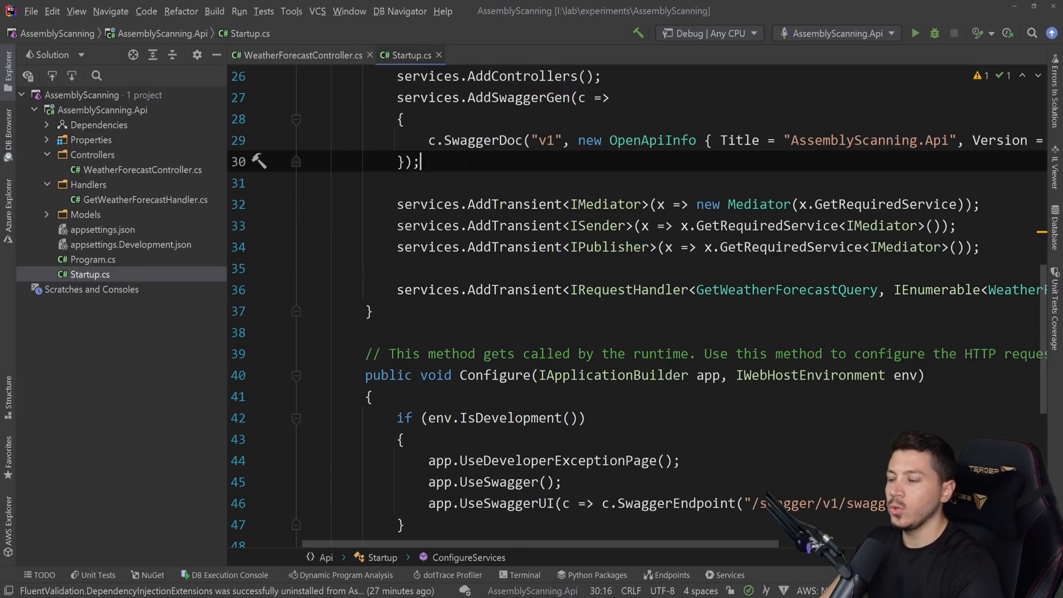
Add services.AddMediatR(typeof(Startup)) and install MediatR.Extensions.Microsoft.DependencyInjection from NuGet.
type("services.AddMediator(typeof(")
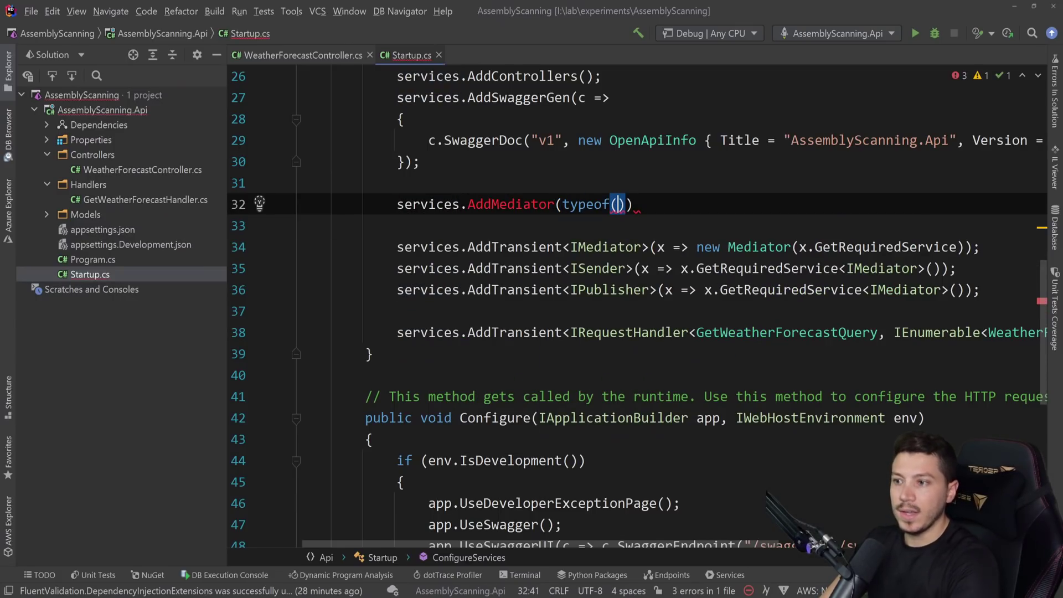
type("Startup")
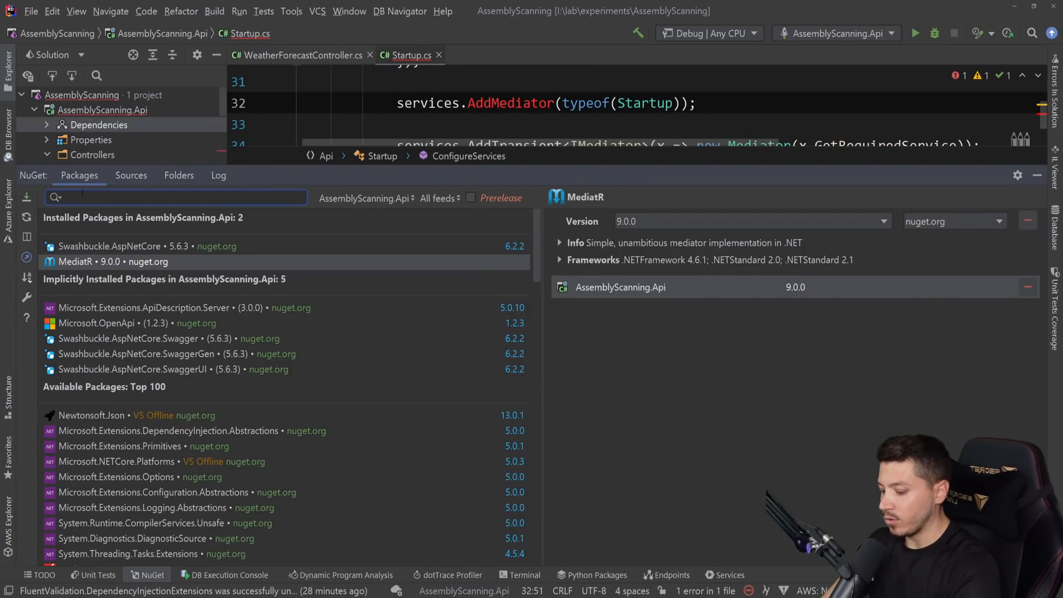
type("Mediatr.")
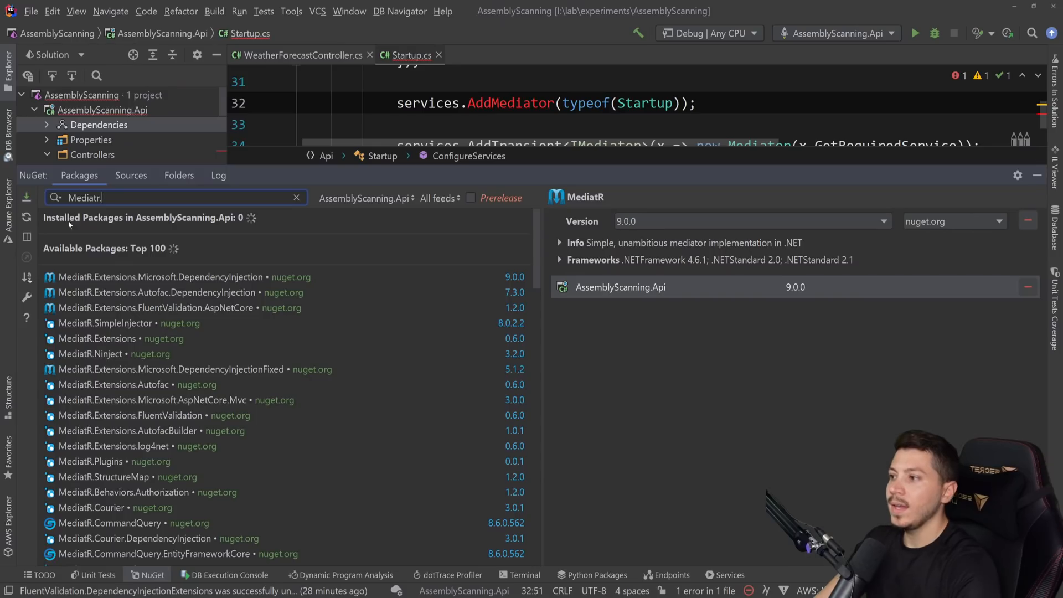
left_click(155, 277)
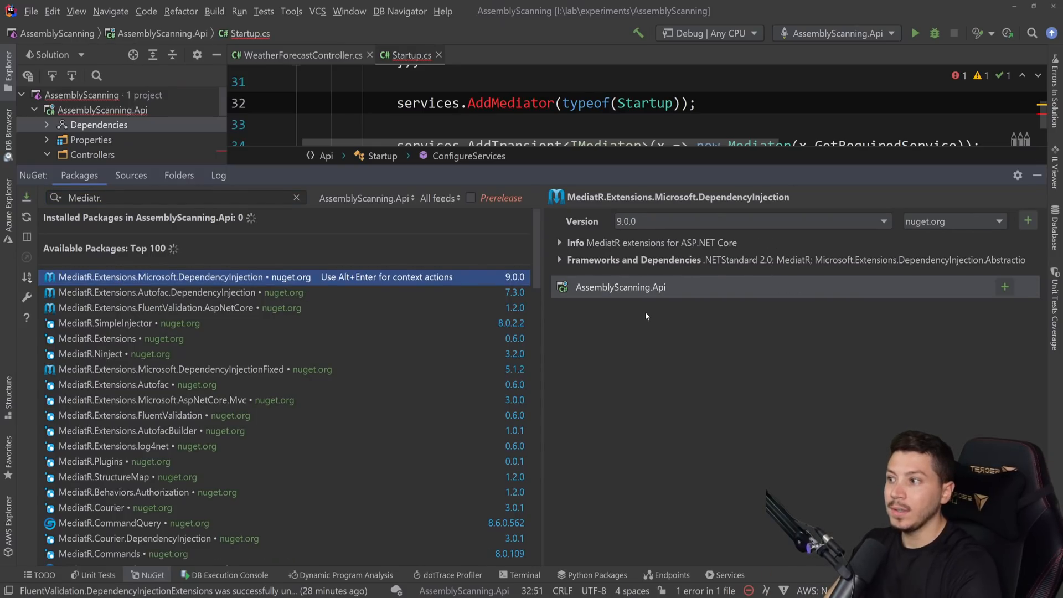
left_click(1004, 286)
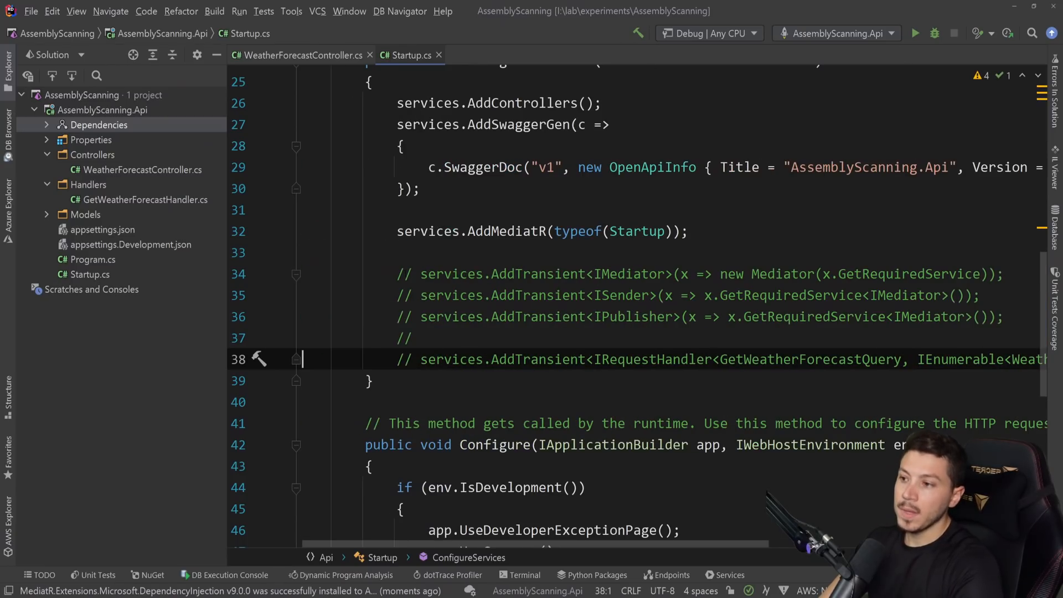
double_click(509, 231)
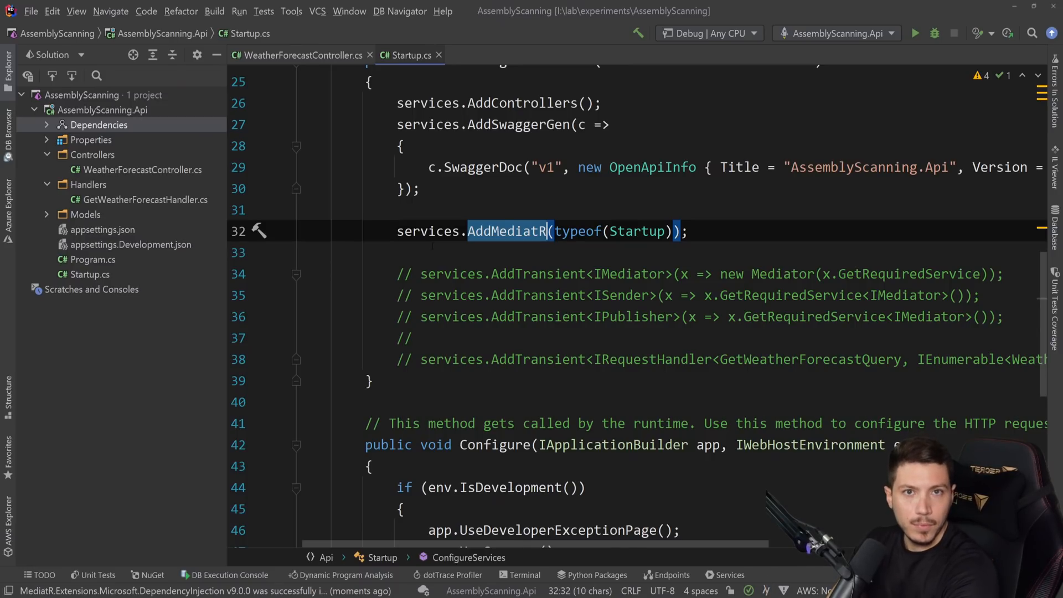
Browse the MediatR, DependencyInjection extension and Autofac MediatR package details in NuGet.
right_click(98, 125)
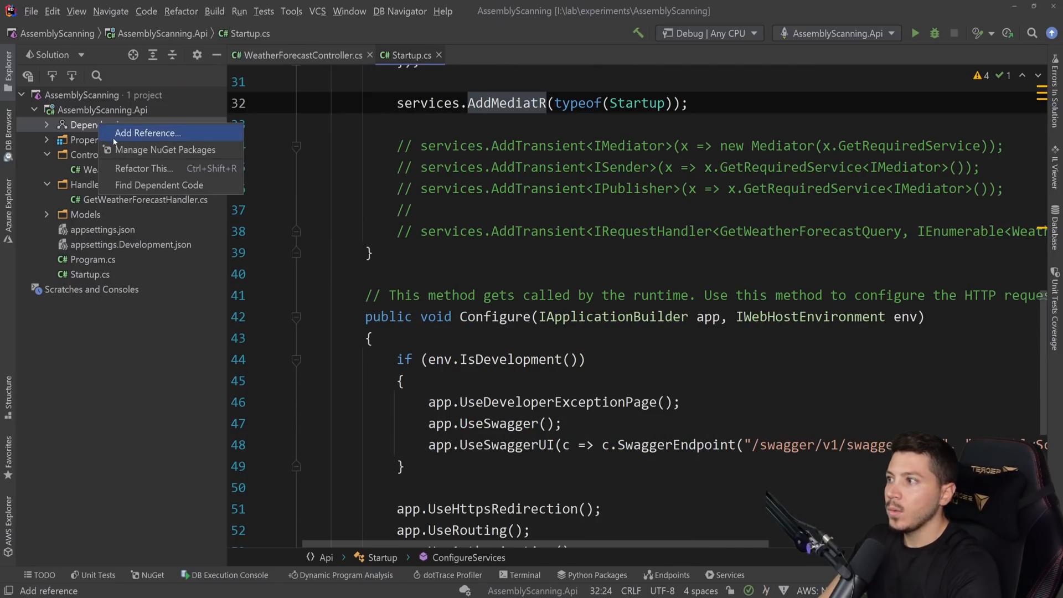
left_click(166, 150)
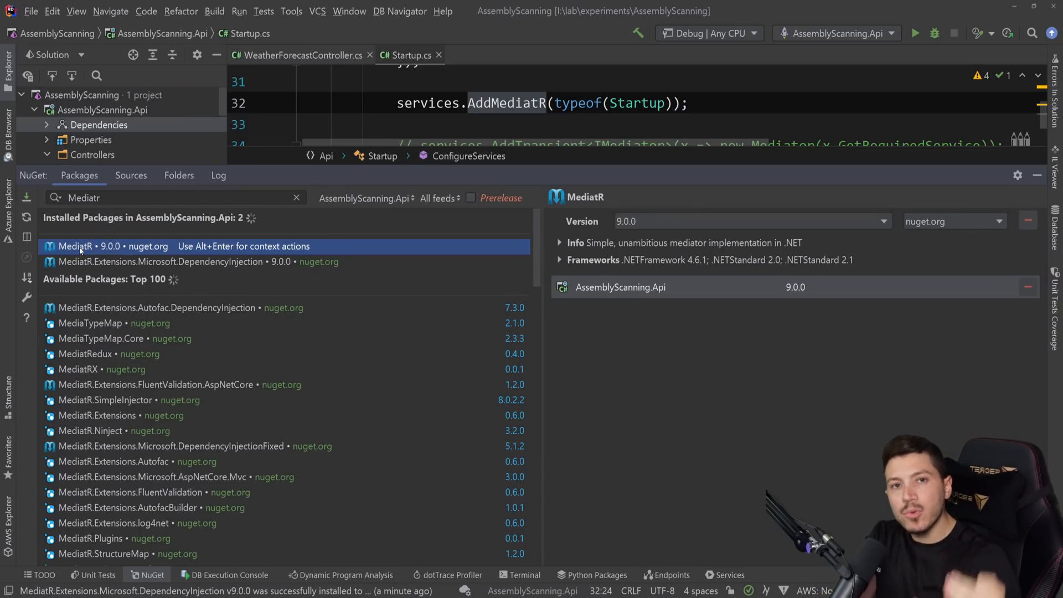
left_click(142, 262)
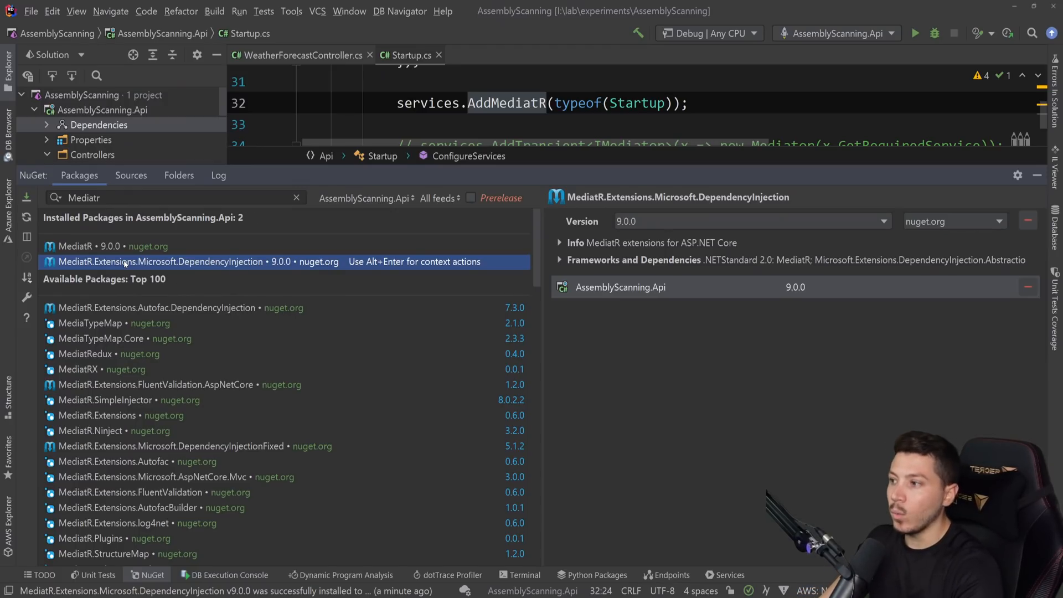
mouse_move(203, 262)
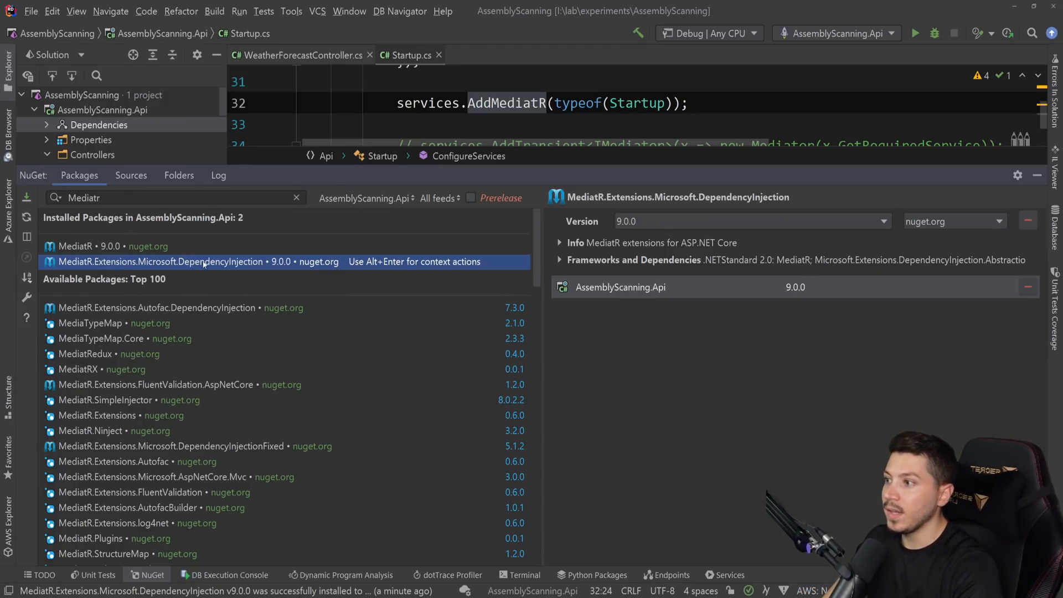
left_click(156, 308)
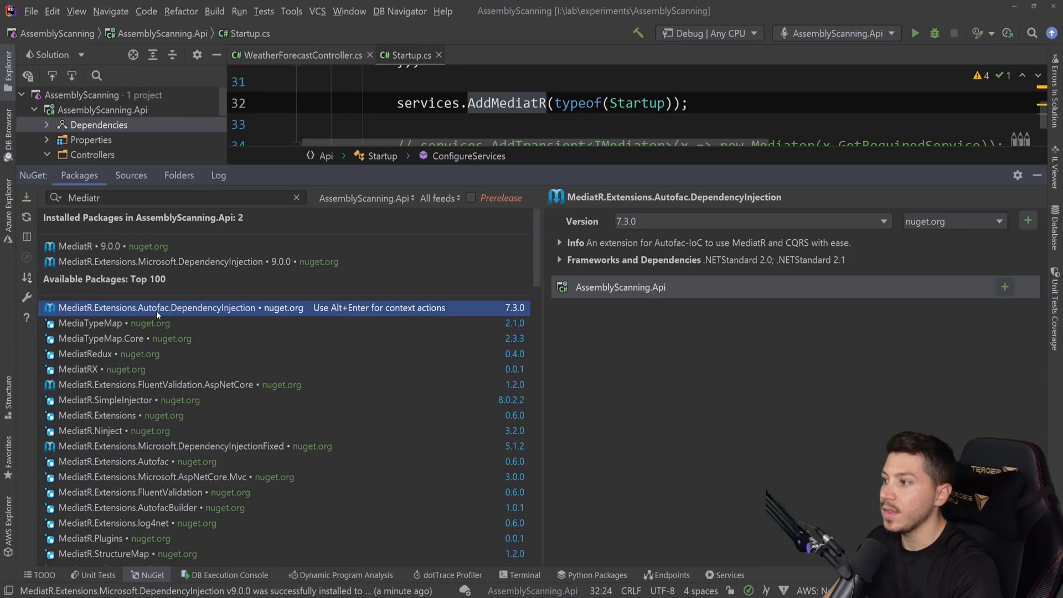
mouse_move(201, 447)
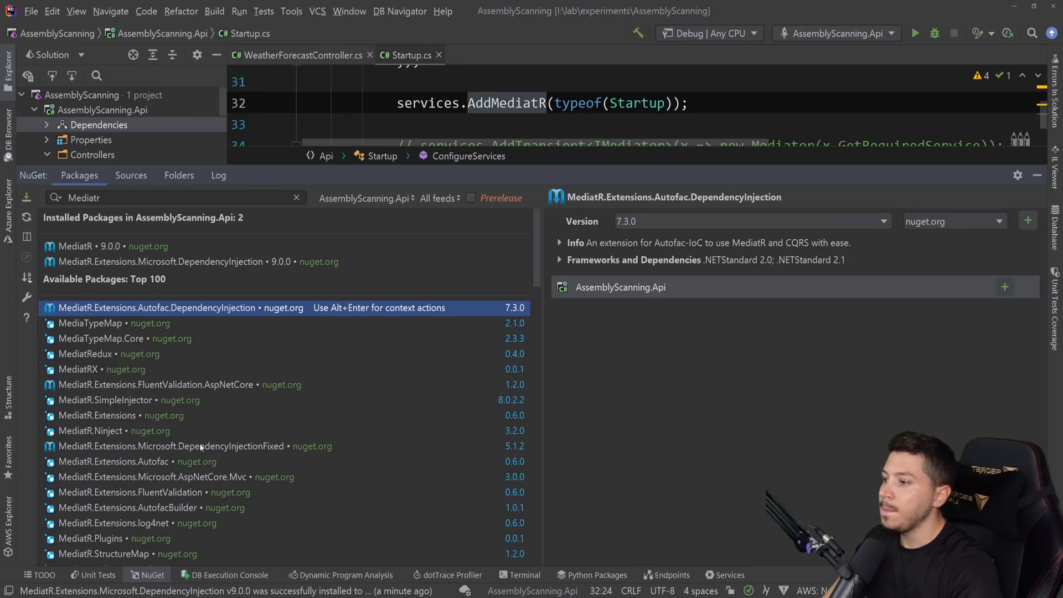
mouse_move(173, 447)
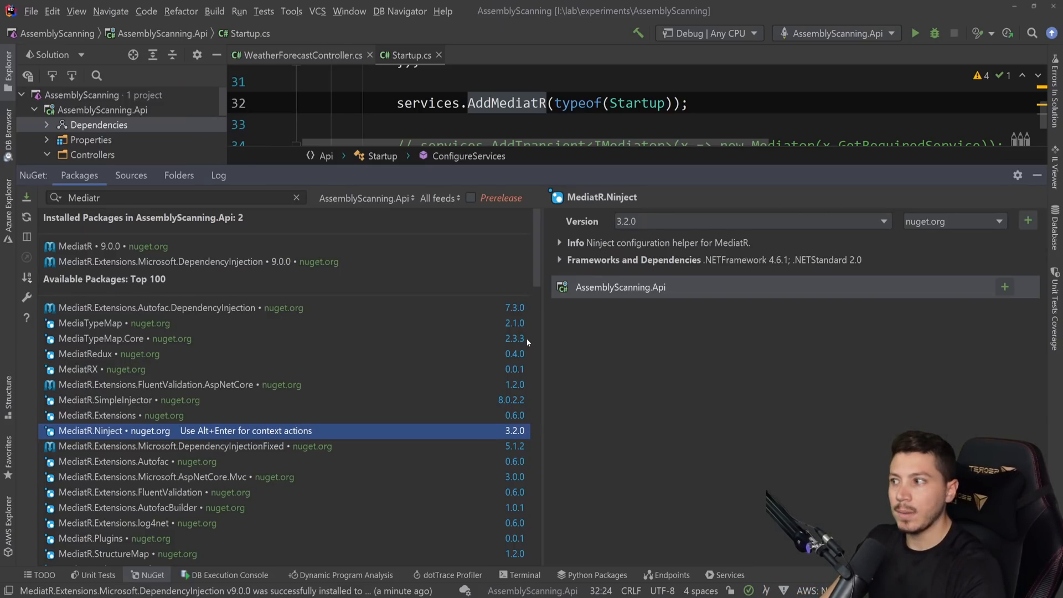
left_click(99, 247)
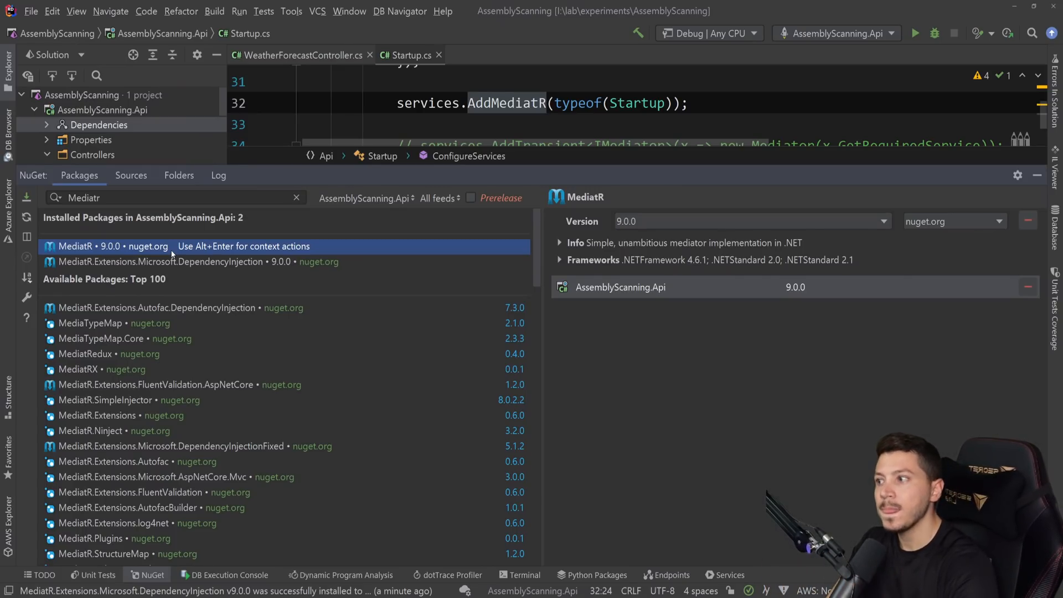
left_click(160, 262)
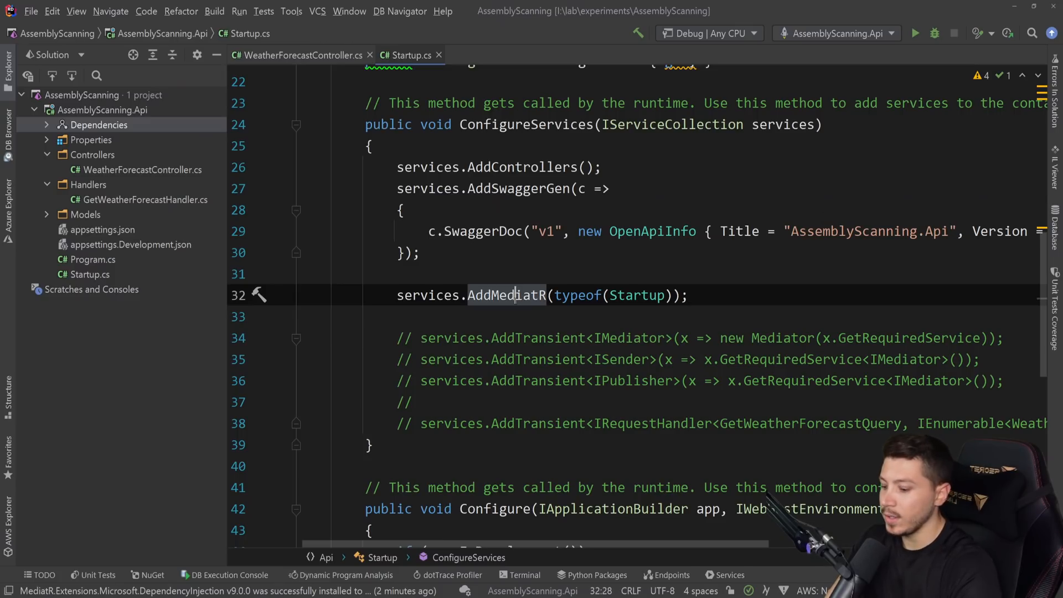
Inspect decompiled AddMediatR and the ServiceFactory delegate's object return type, then return to Startup.cs.
left_click(508, 295)
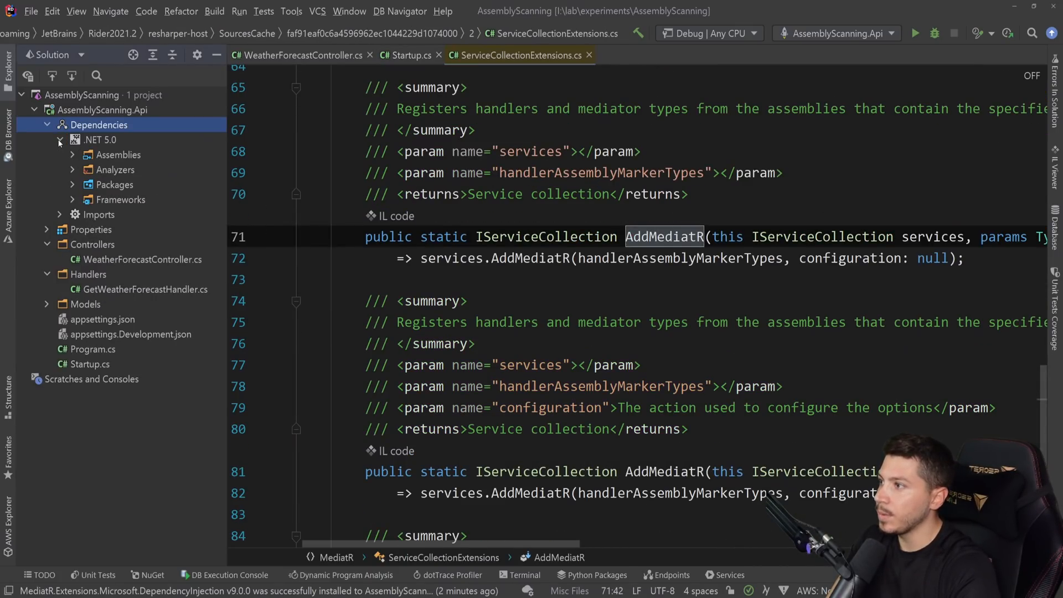
left_click(73, 184)
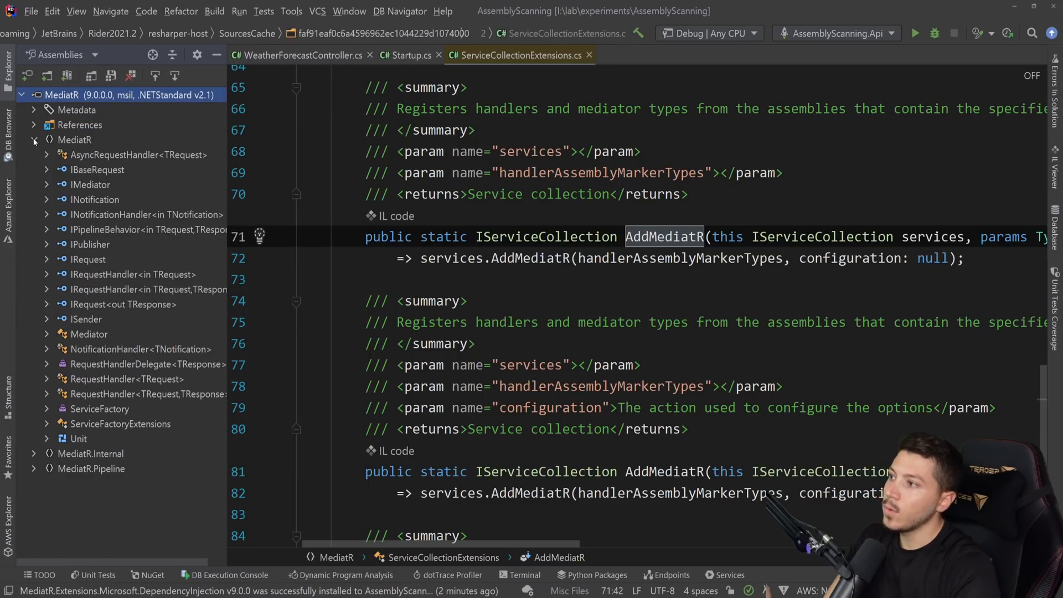
left_click(100, 409)
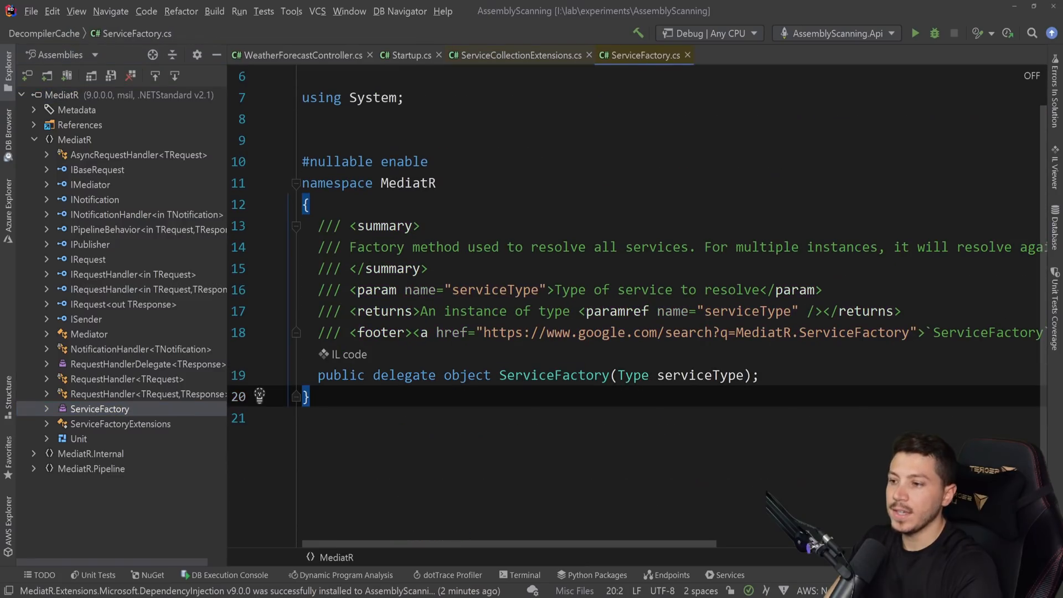
double_click(554, 374)
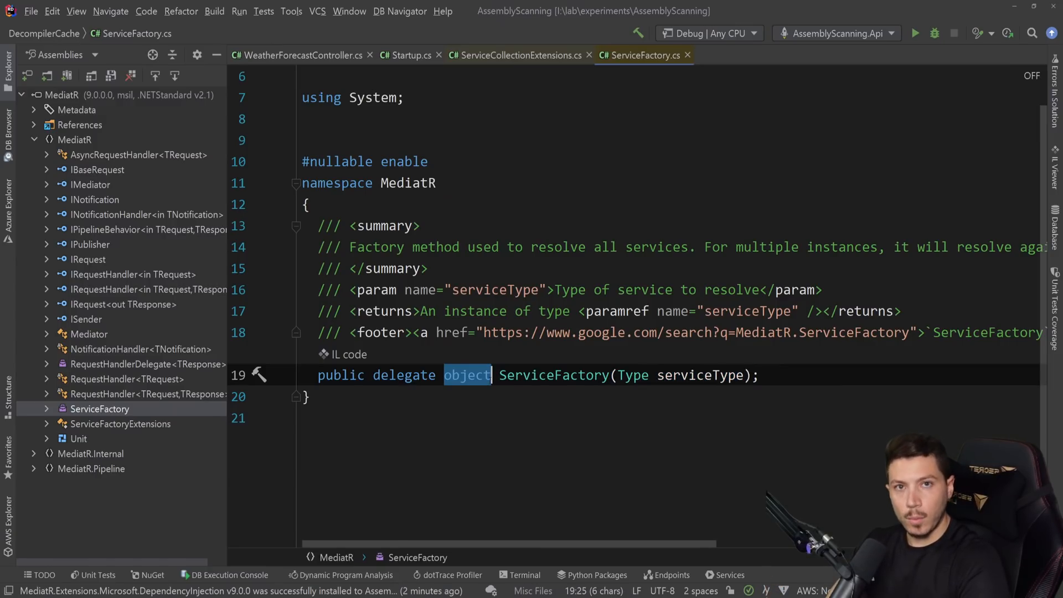
left_click(408, 55)
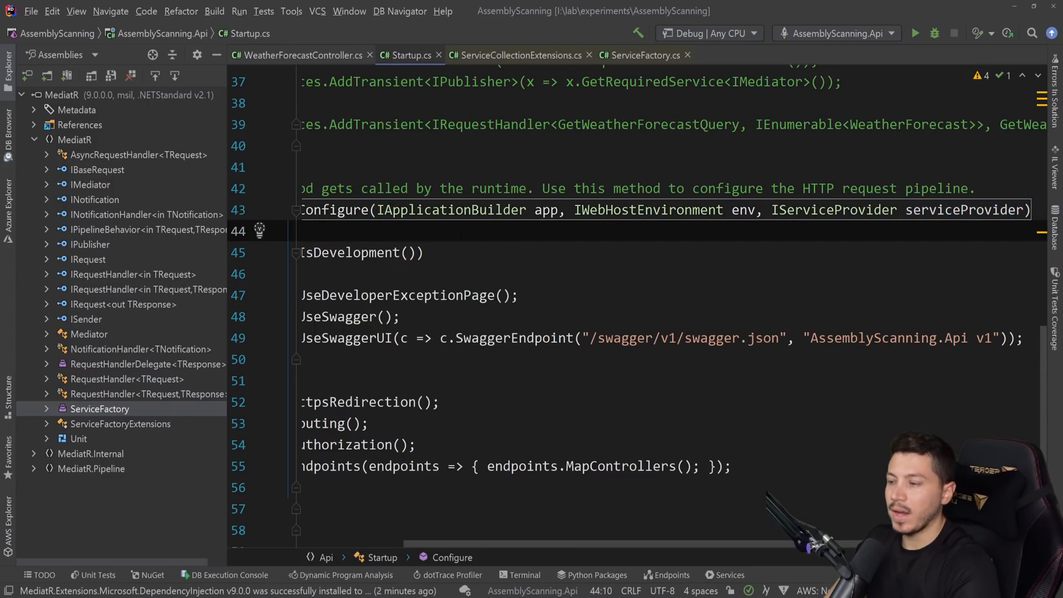
Start a serviceProvider call in Configure and open the decompiled GetRequiredService source.
type("serviceProvider")
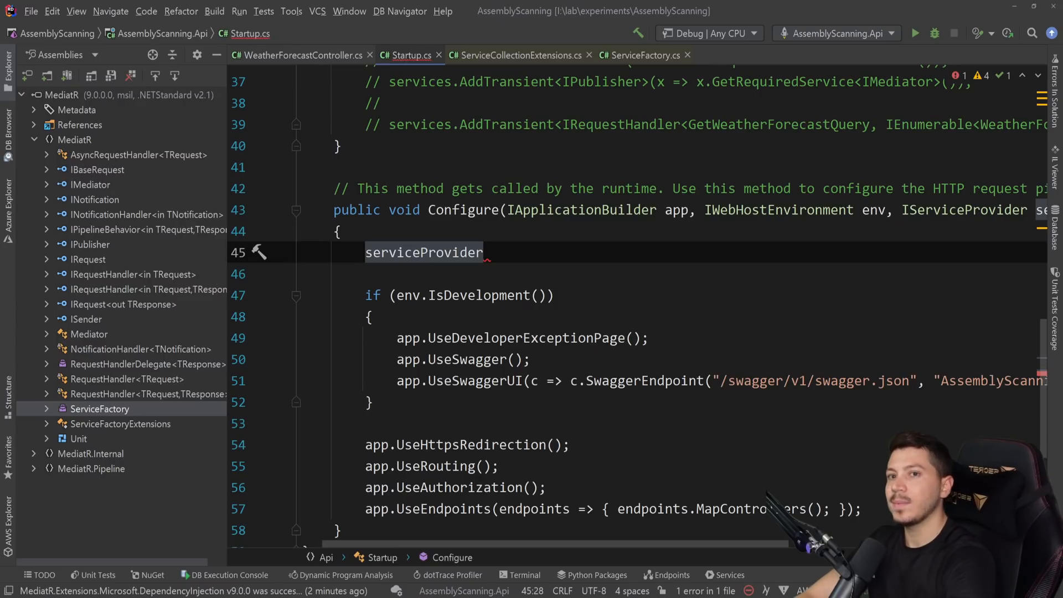
type(".Get")
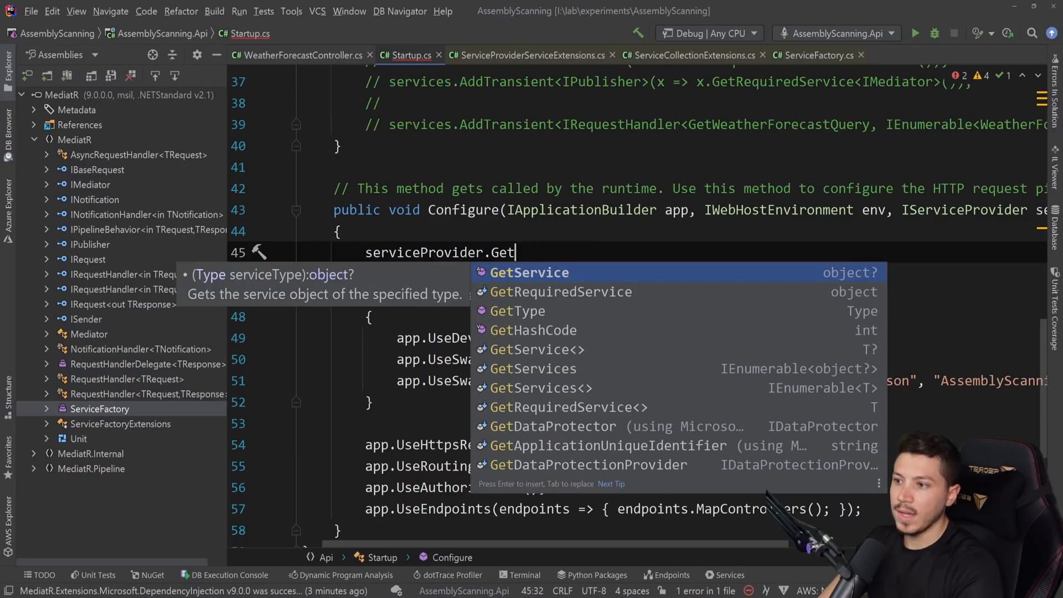
left_click(560, 292)
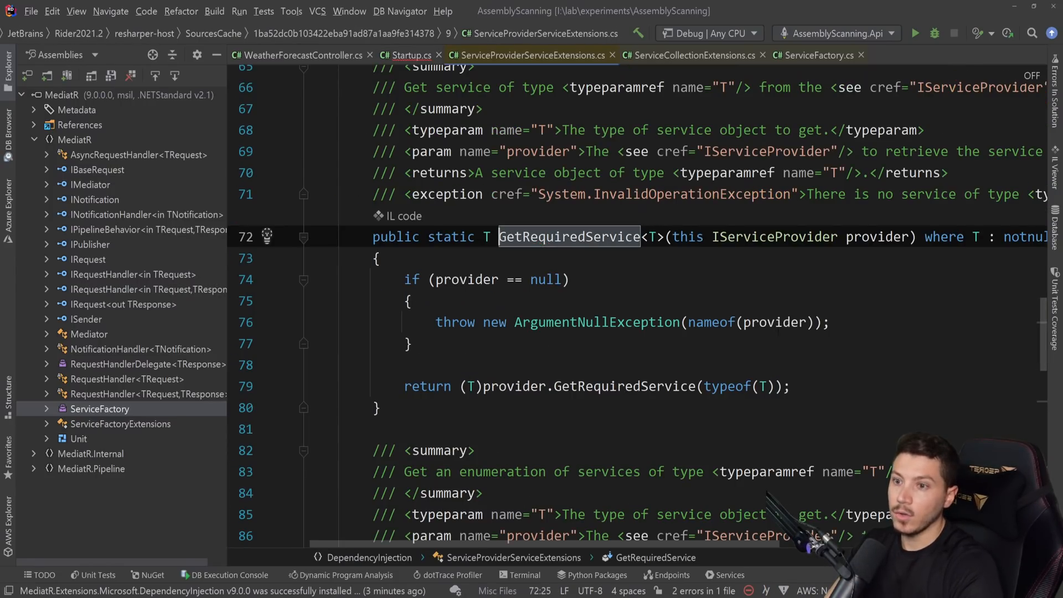
Search the decompiled file for GetRequiredService overloads, then close the tab.
scroll("down", 3)
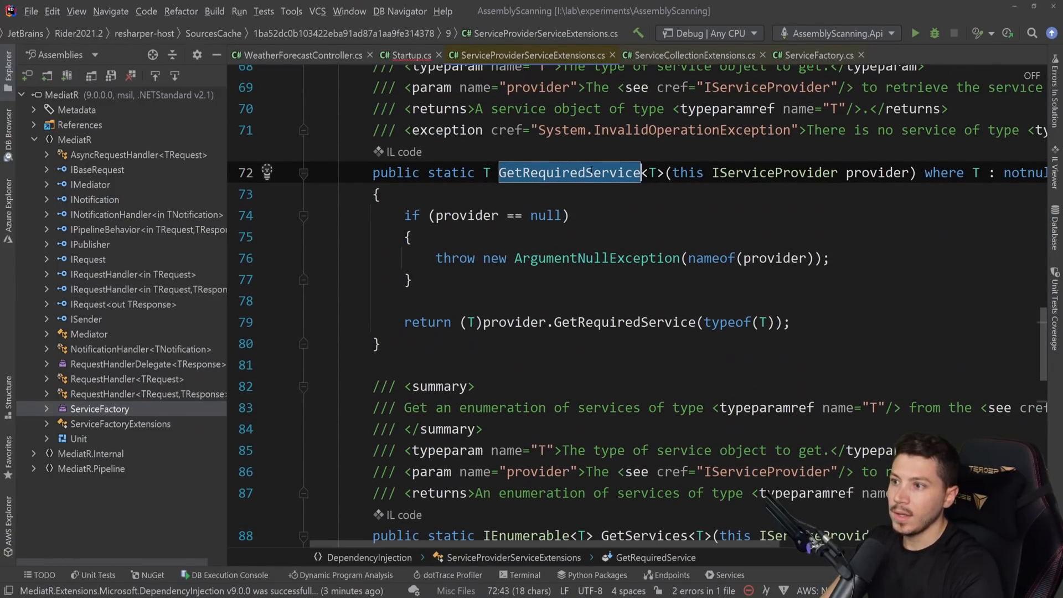
key("Ctrl+F")
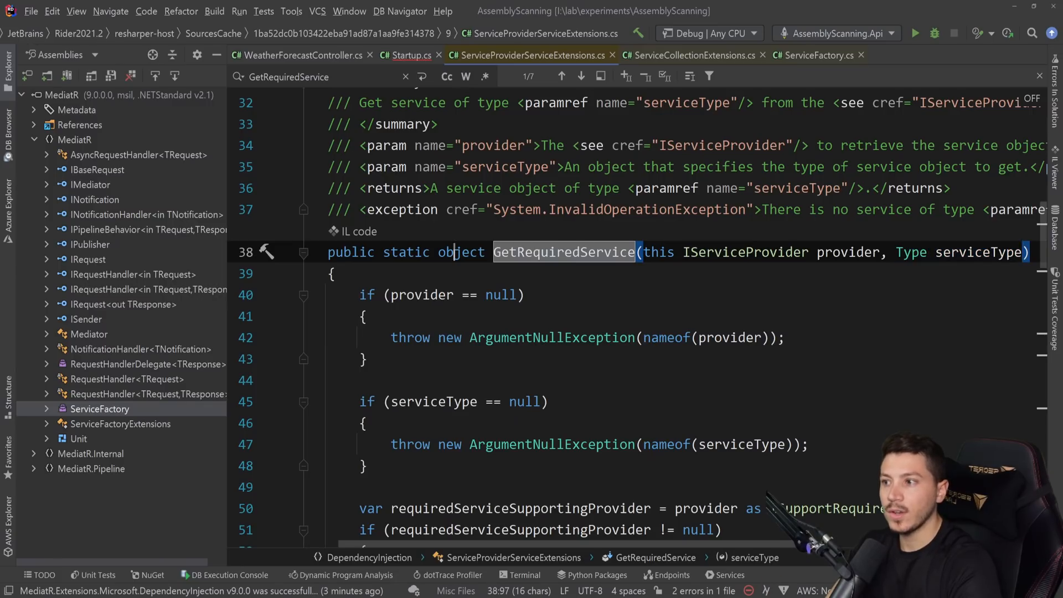
left_click(822, 55)
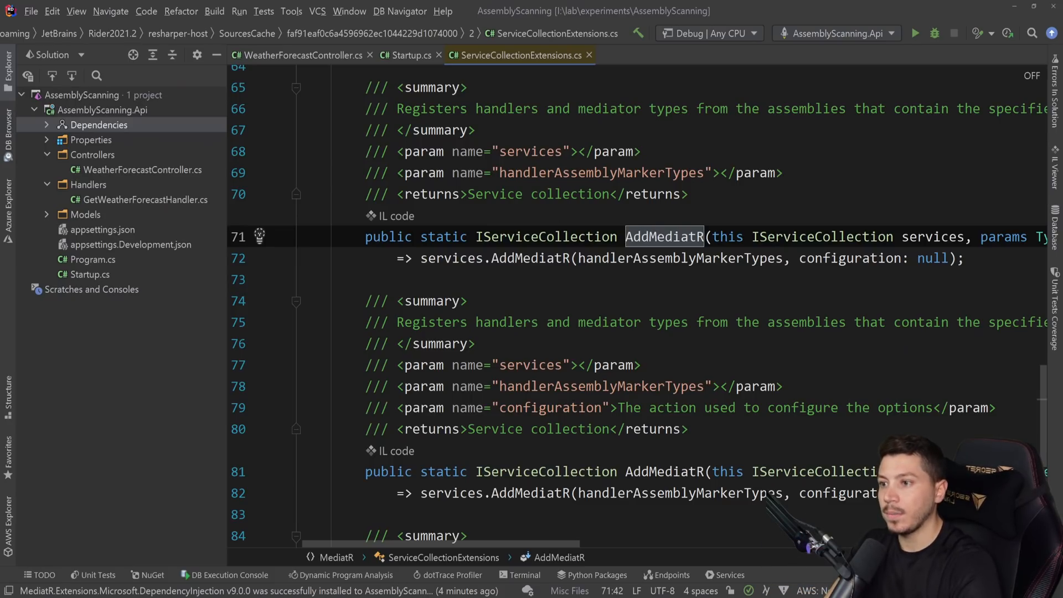
Review the assemblies-based AddMediatR overload calling ServiceRegistrar, then switch back to Startup.cs.
scroll("down", 3)
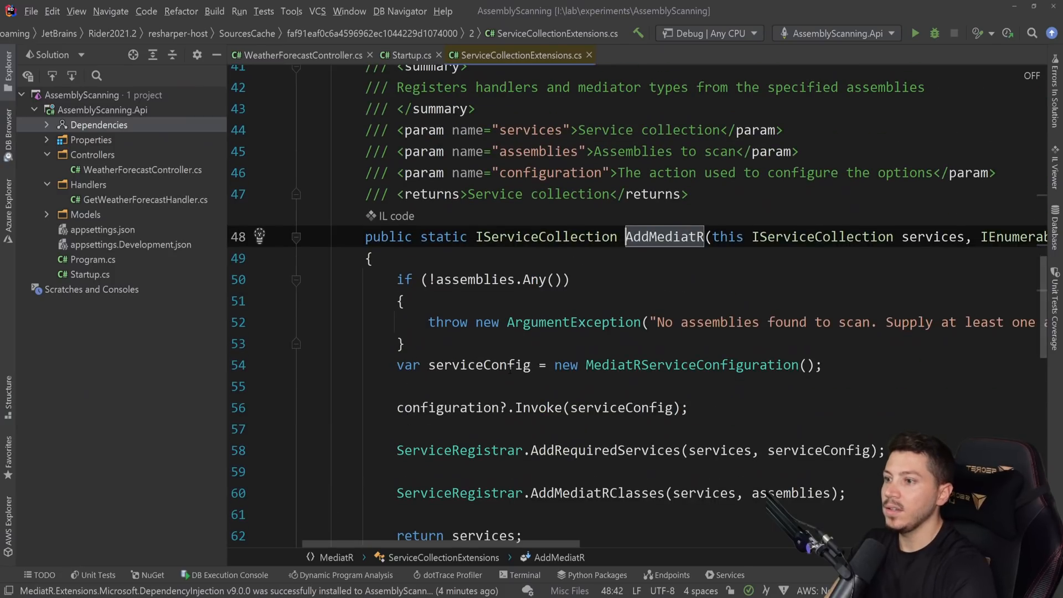
scroll("down", 3)
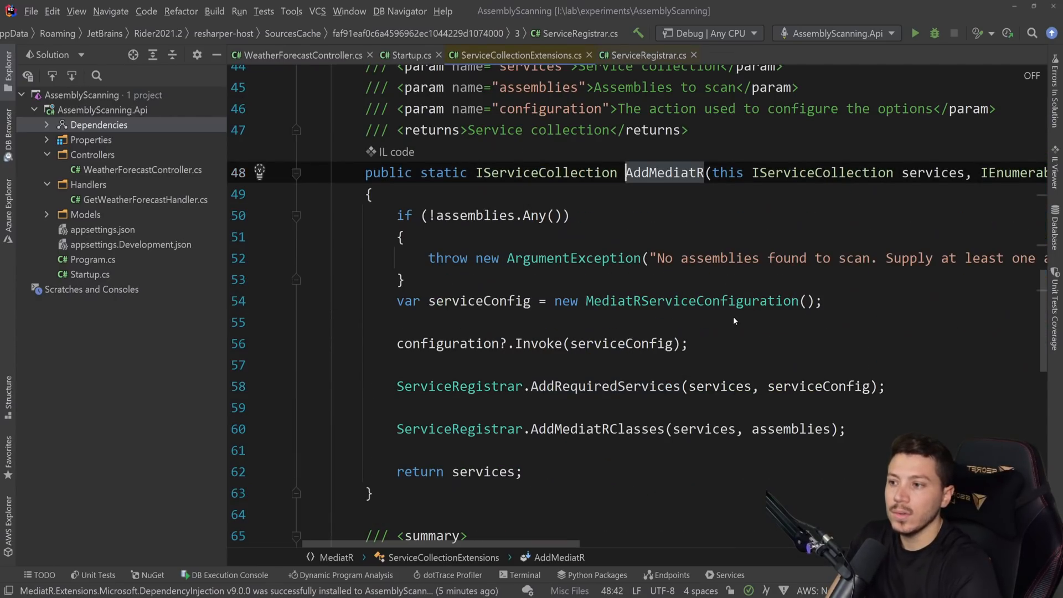
left_click(403, 55)
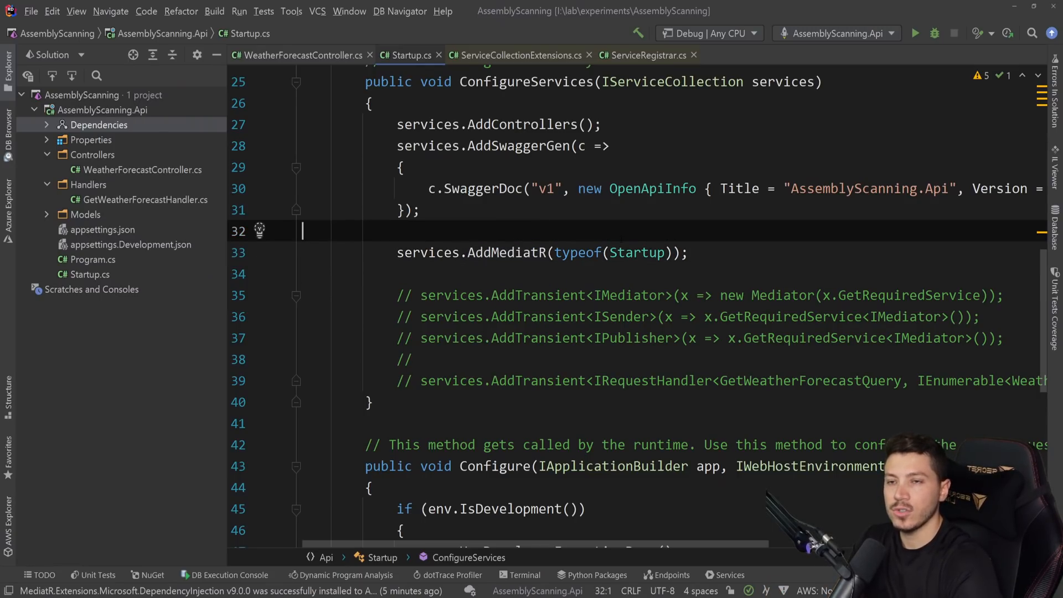
Reopen WeatherForecastController.cs with its IMediator constructor and GET /weather endpoint.
double_click(506, 253)
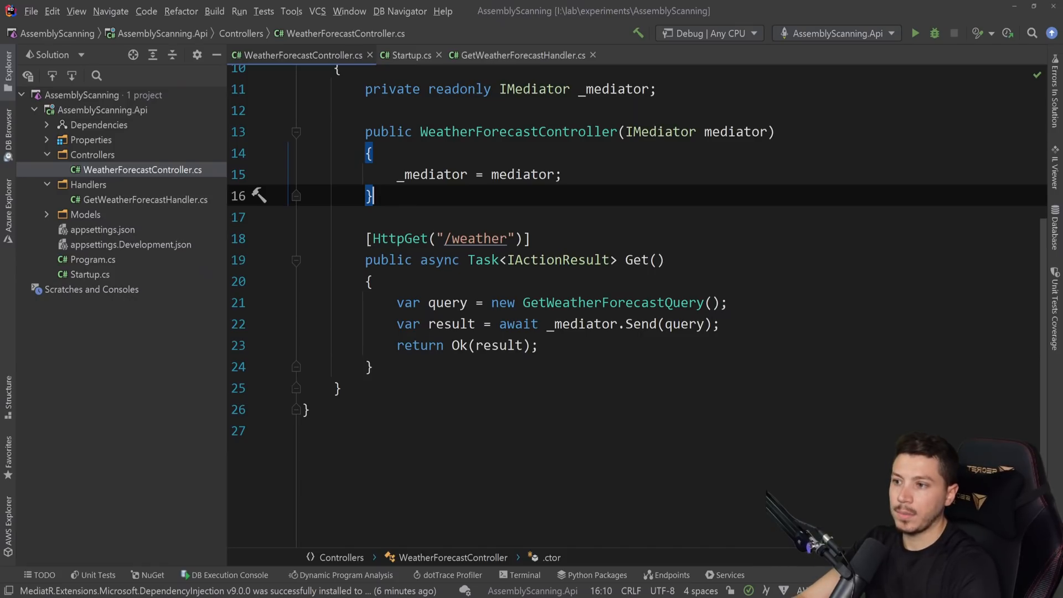
Add a CancellationToken cancellationToken parameter to the controller's Get action.
type("Can")
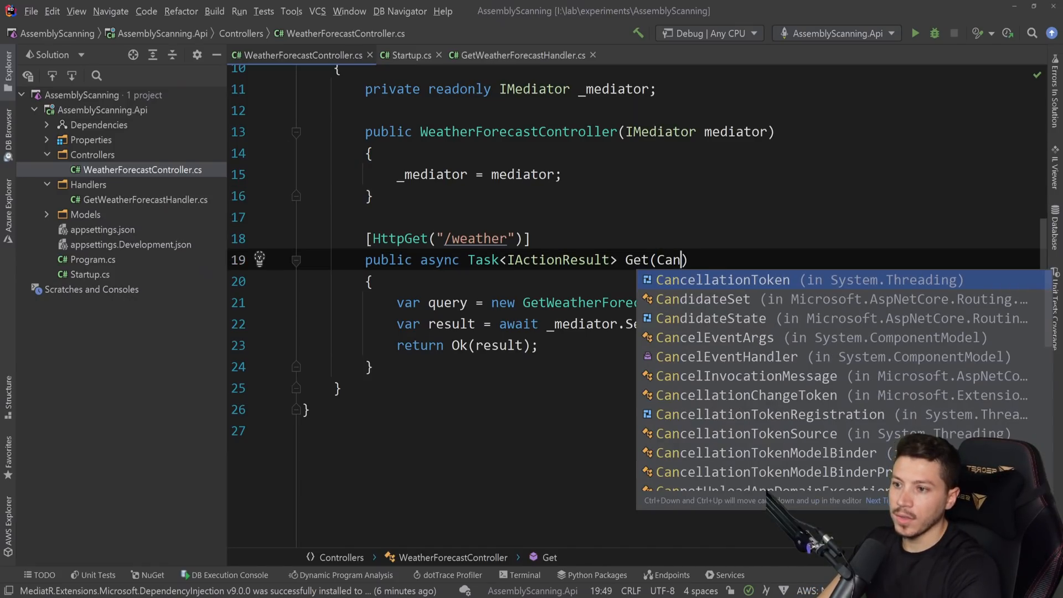
key("Tab")
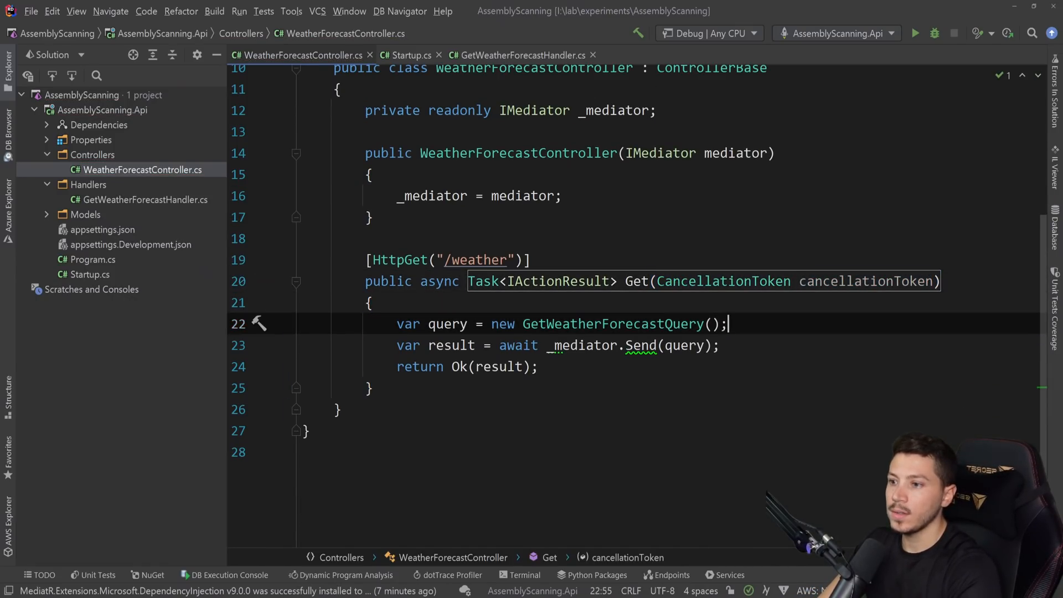
type(", cancellationToken")
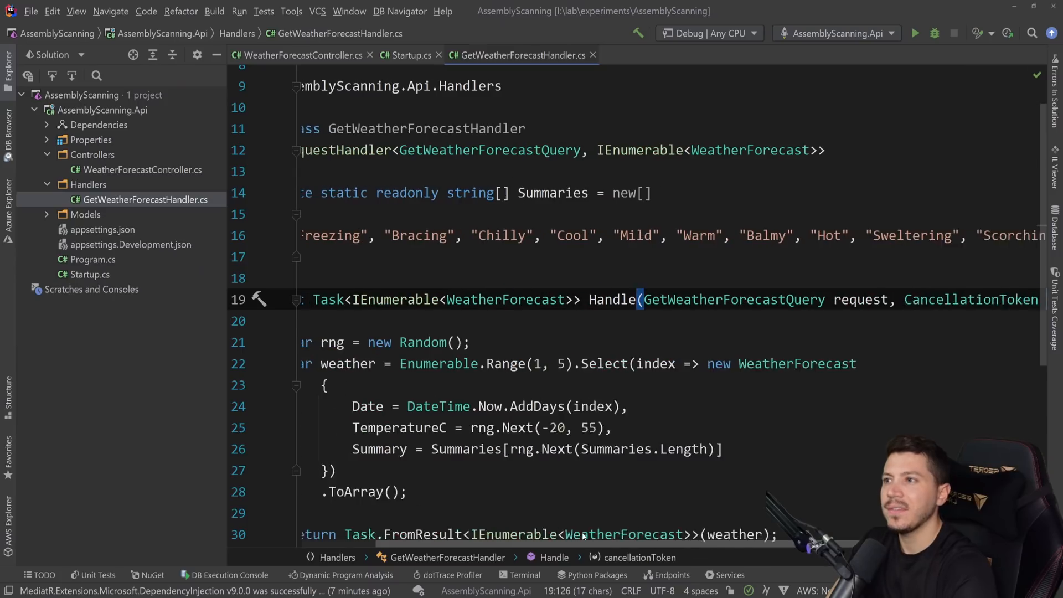
Review GetWeatherForecastHandler's Handle method, then Startup's services.AddMediatR(typeof(Startup)) and commented-out registrations.
scroll("left", 3)
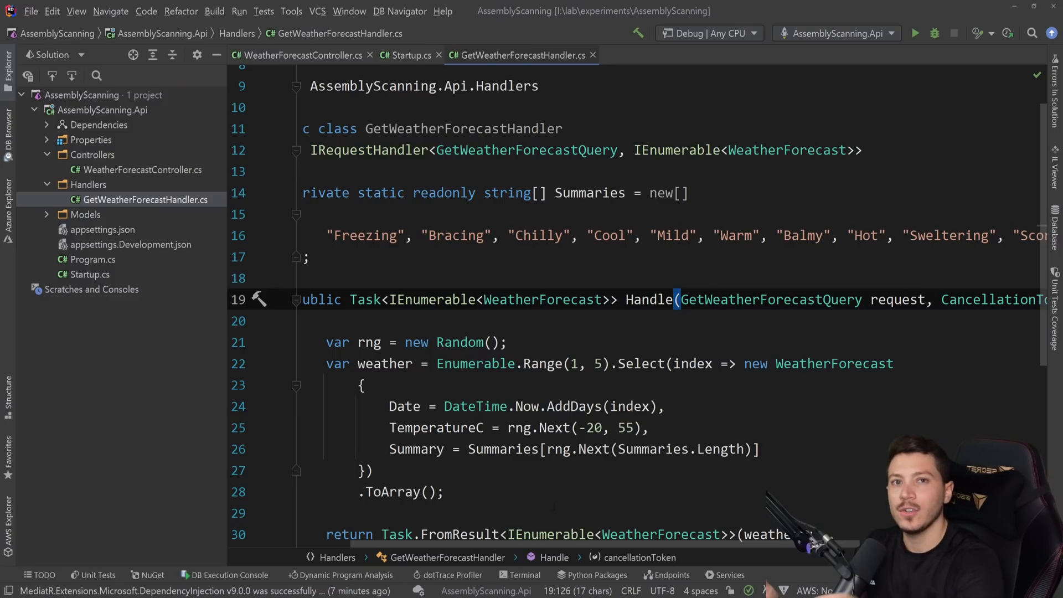
mouse_move(266, 412)
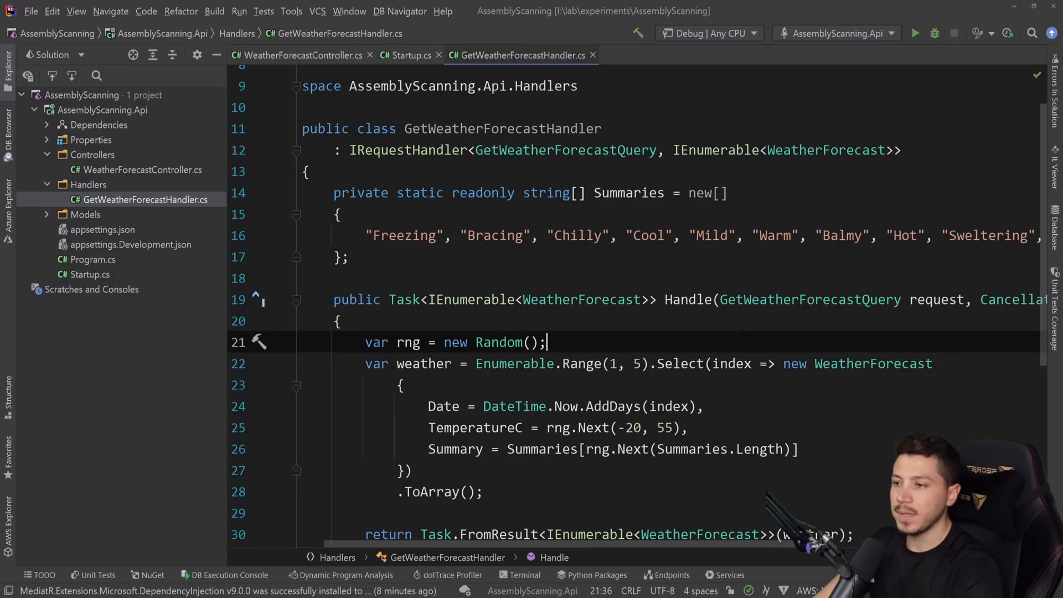
type("//")
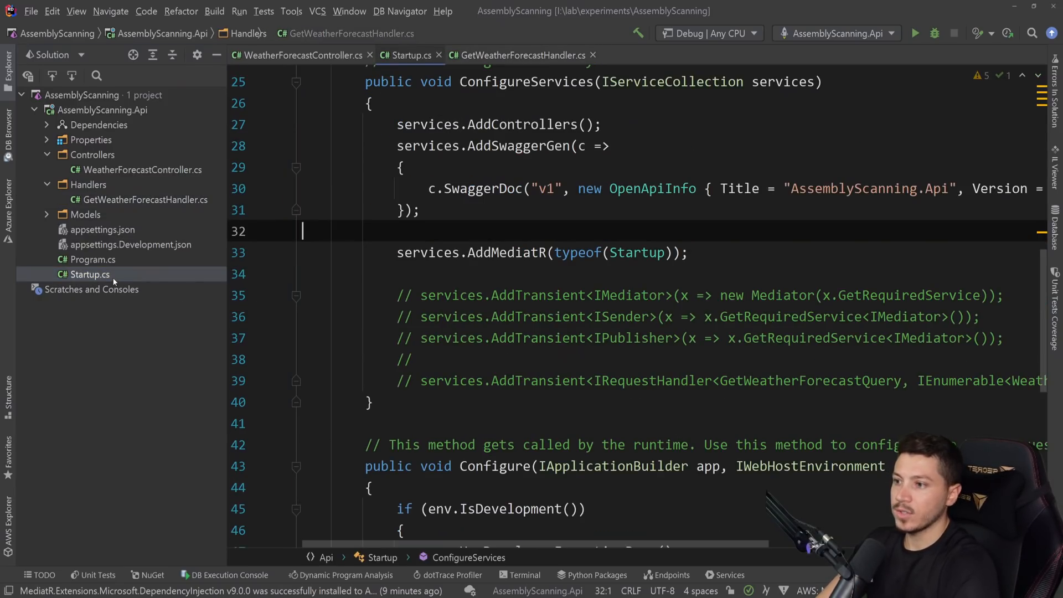
From WeatherForecastController, inspect MediatR ISender's Send documentation about cancellation tokens.
left_click(146, 199)
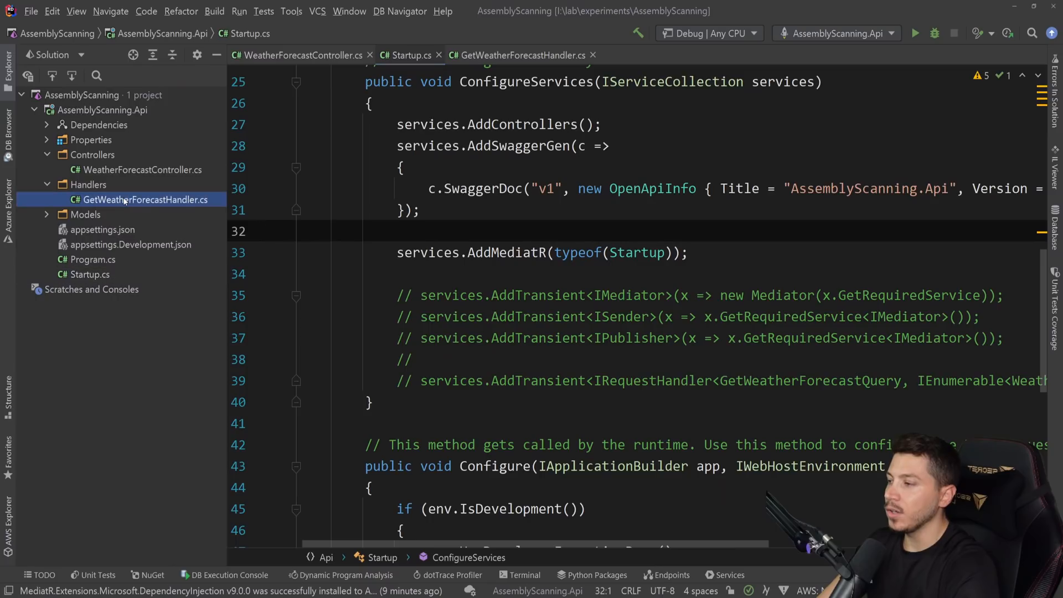
left_click(300, 54)
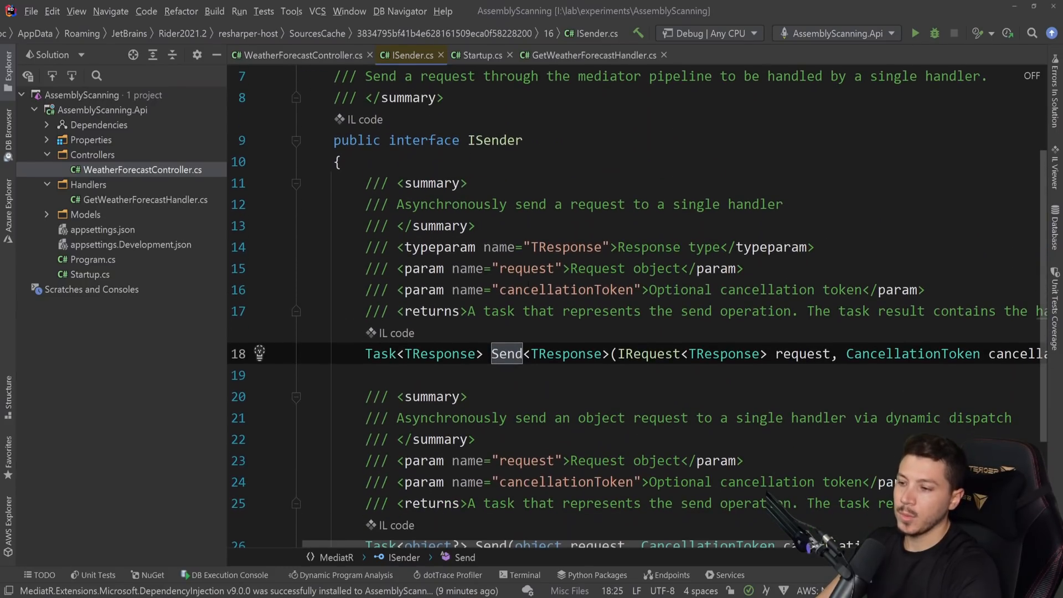
double_click(450, 204)
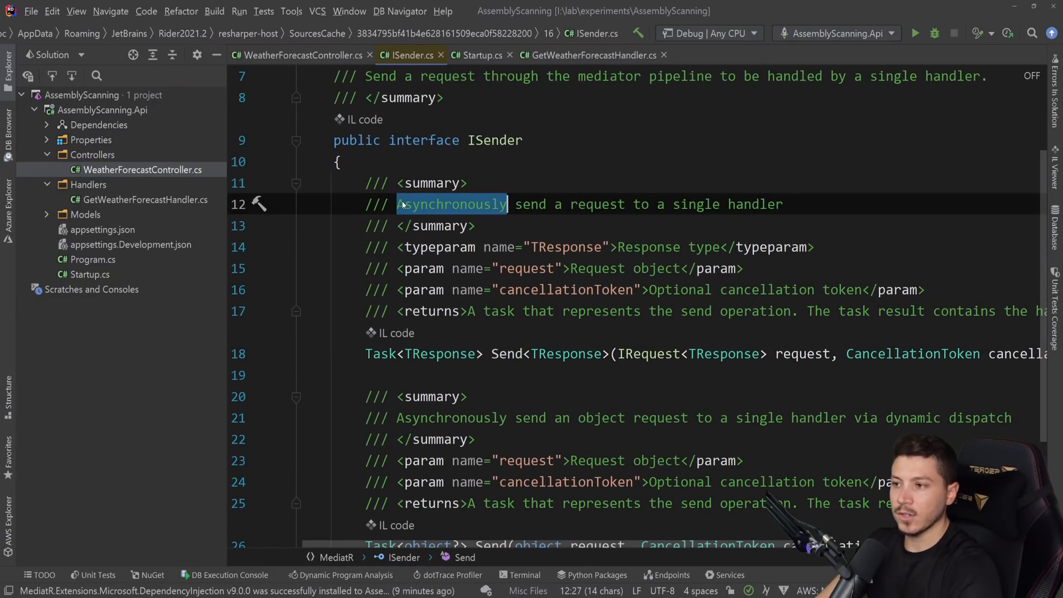
double_click(649, 247)
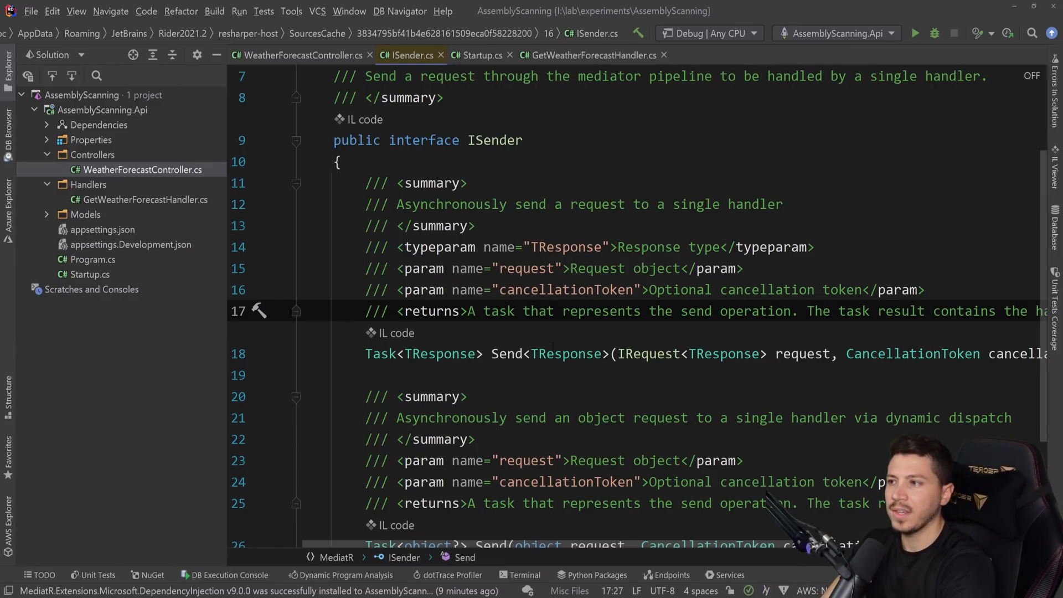
left_click(299, 55)
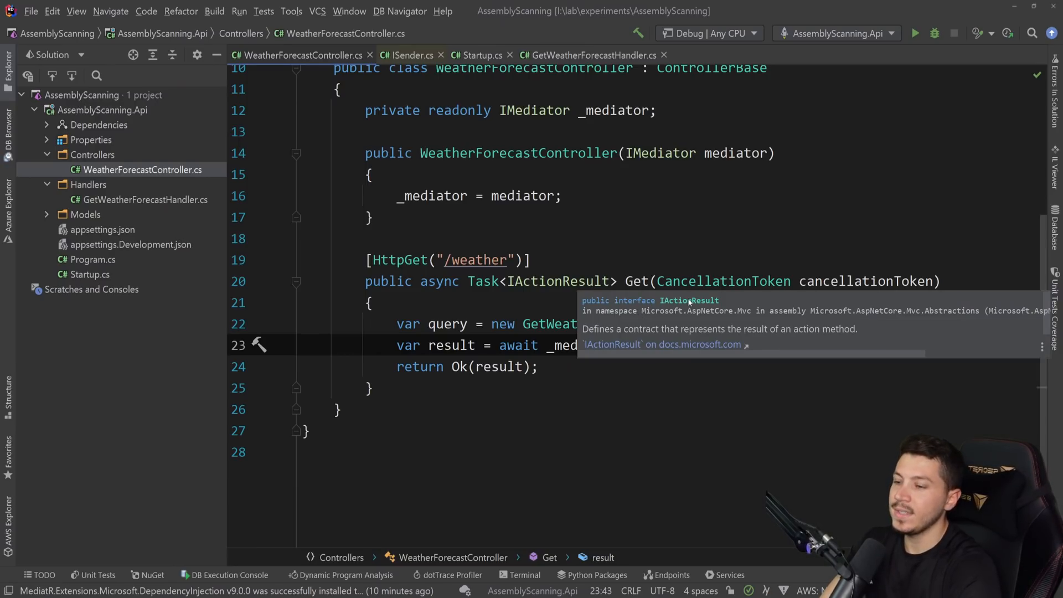
mouse_move(631, 333)
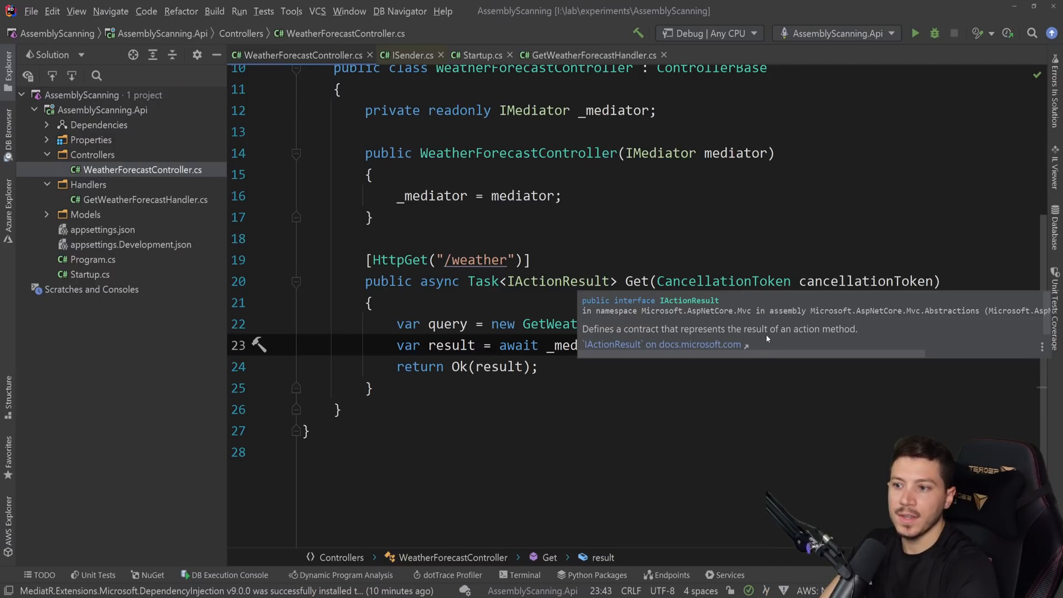
mouse_move(661, 346)
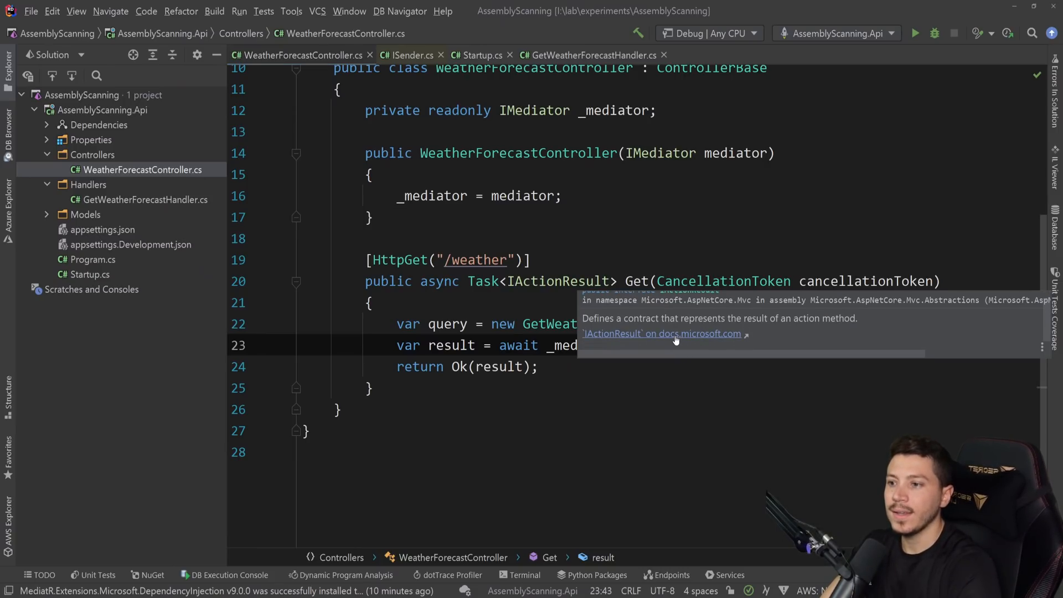
left_click(694, 334)
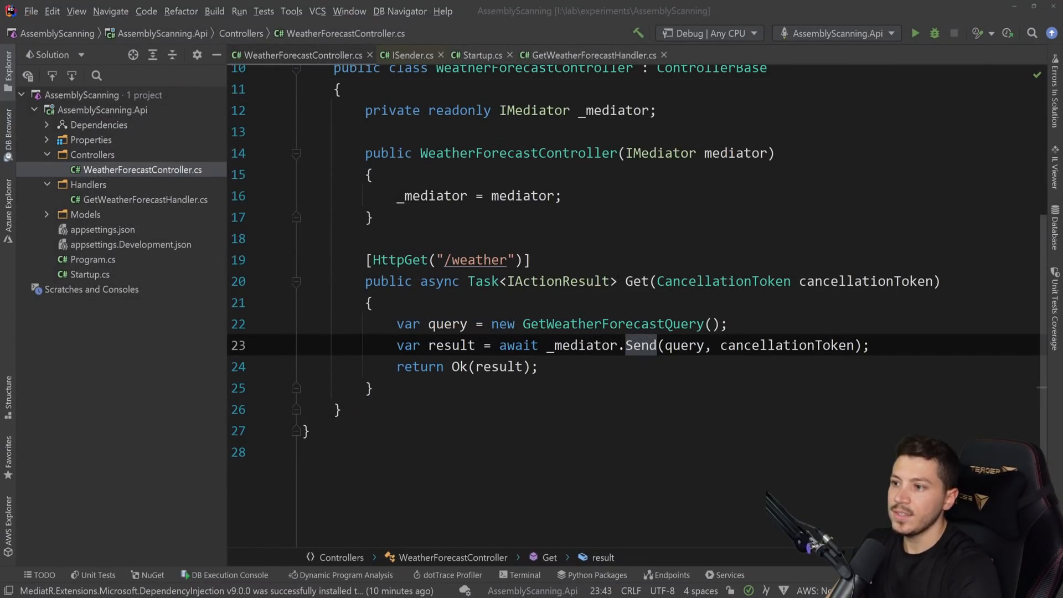
left_click(641, 345)
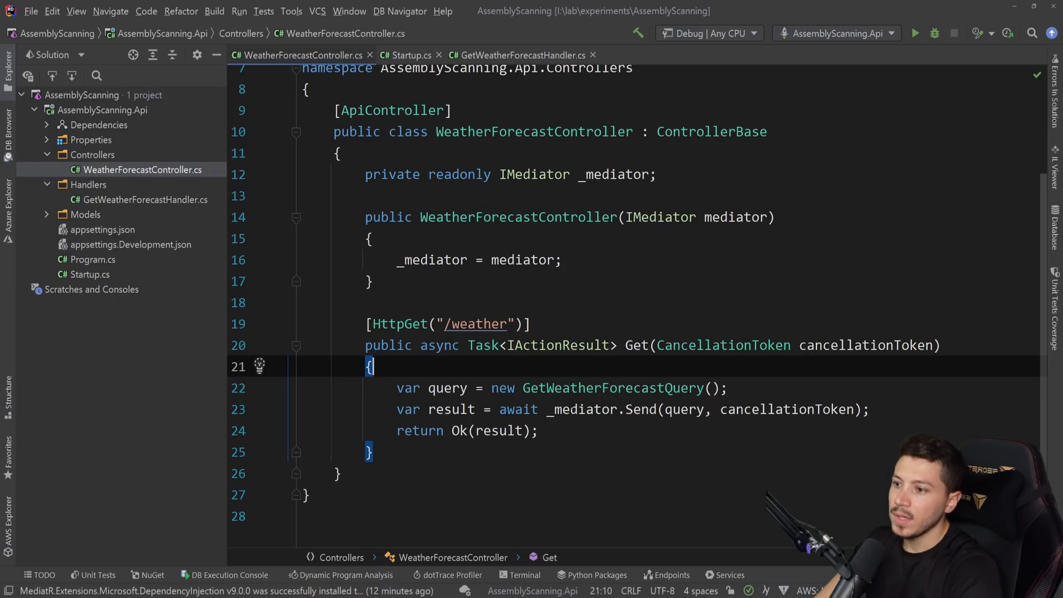
Open MediatR's decompiled HandlersOrderer source and scroll down to the internal ObjectDetails class.
left_click(543, 175)
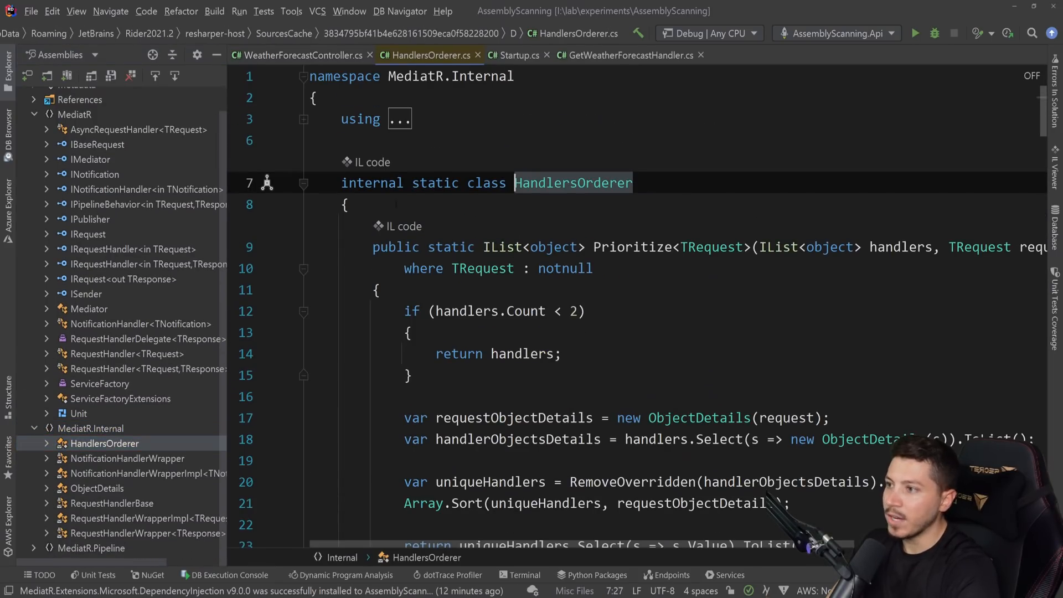
scroll("down", 3)
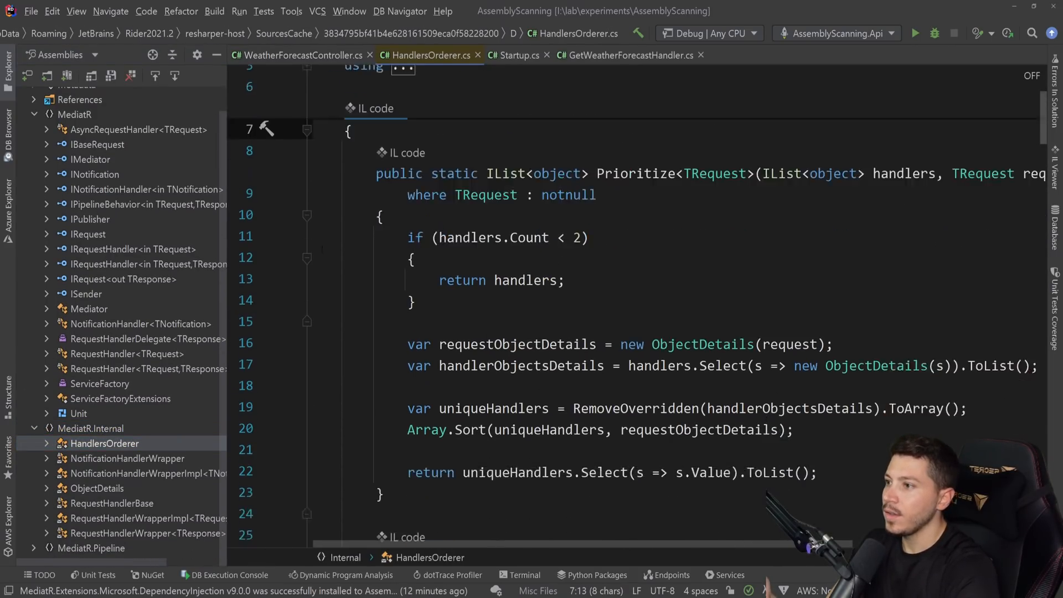
scroll("down", 3)
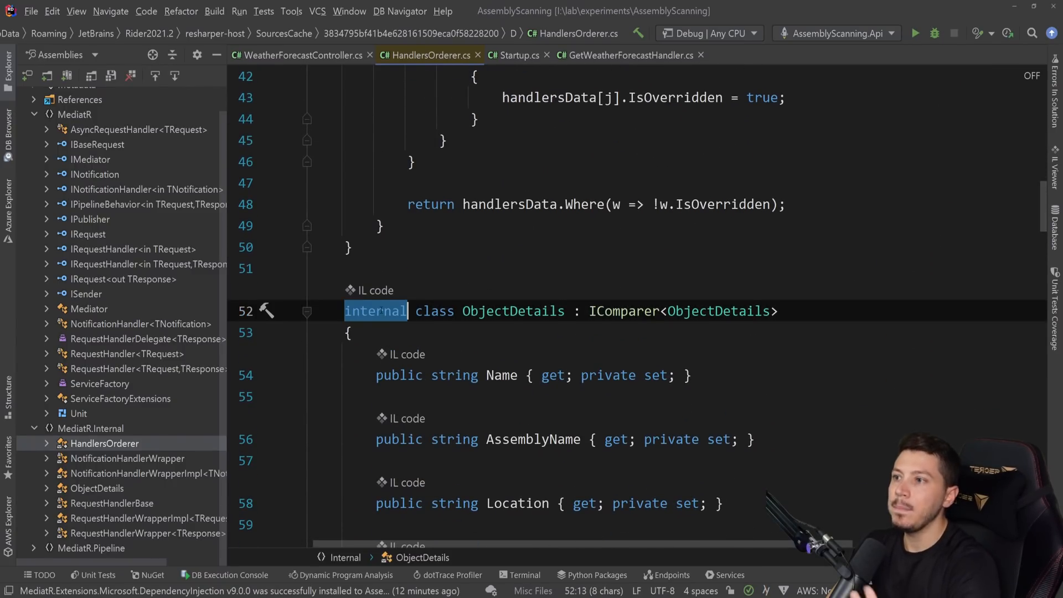
Try 'new ObjectDetails()' in the controller, remove it, and return to HandlersOrderer.cs.
left_click(301, 55)
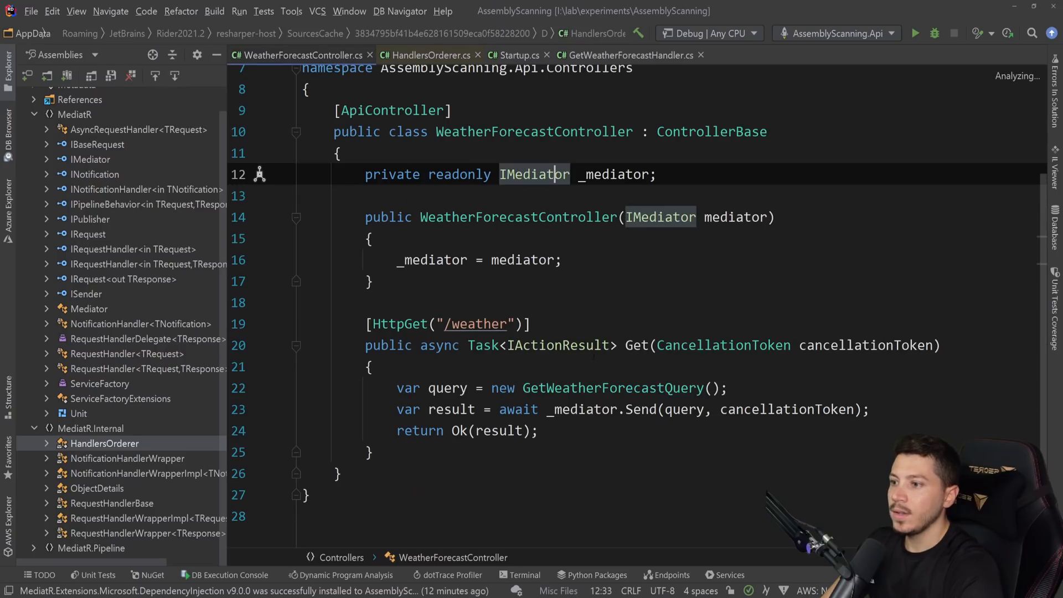
type("new ObjectDetails()")
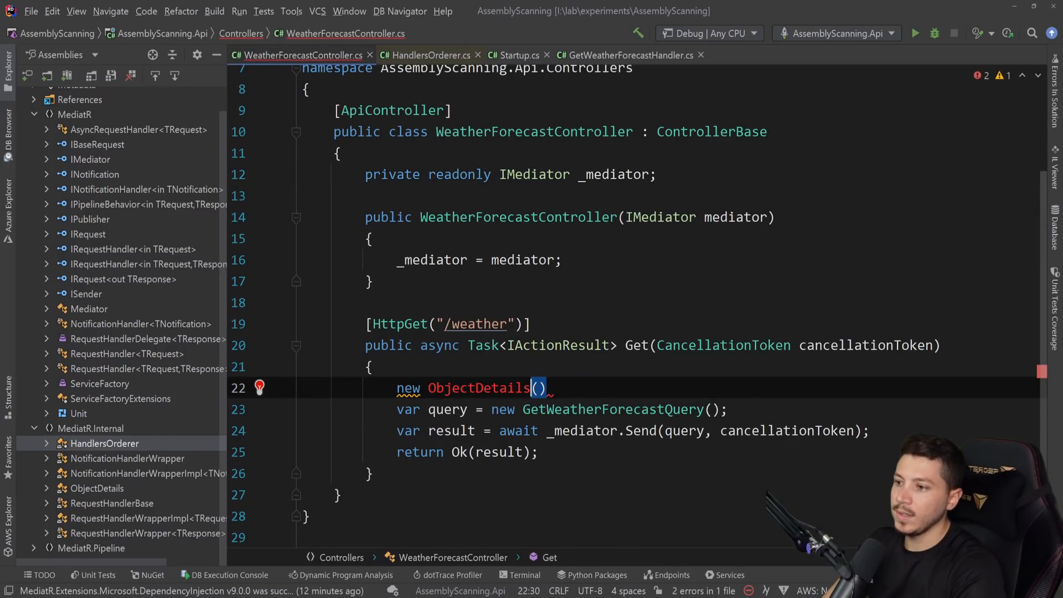
left_click(260, 388)
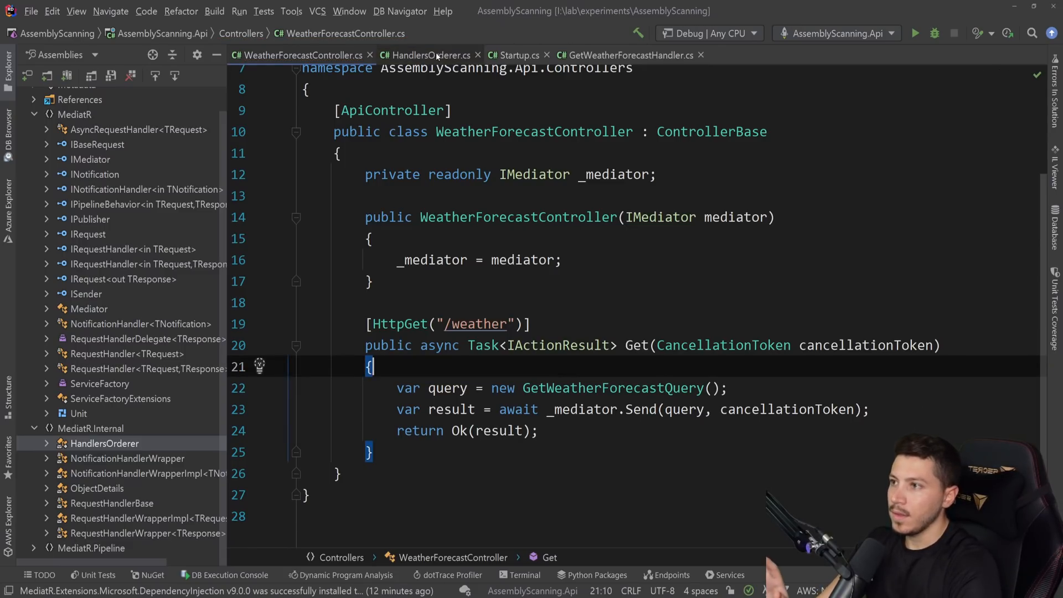
left_click(427, 55)
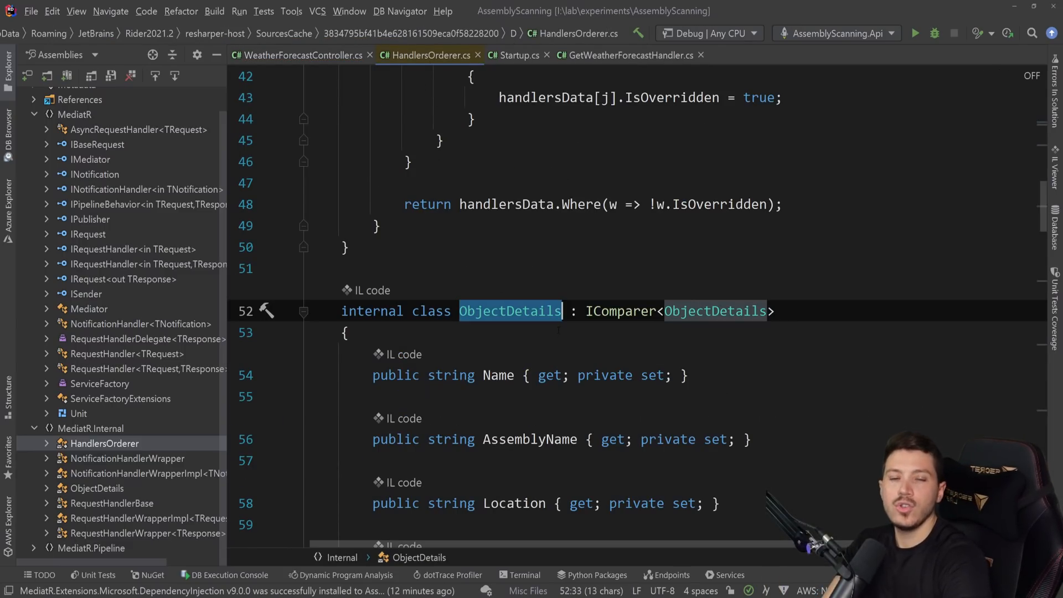